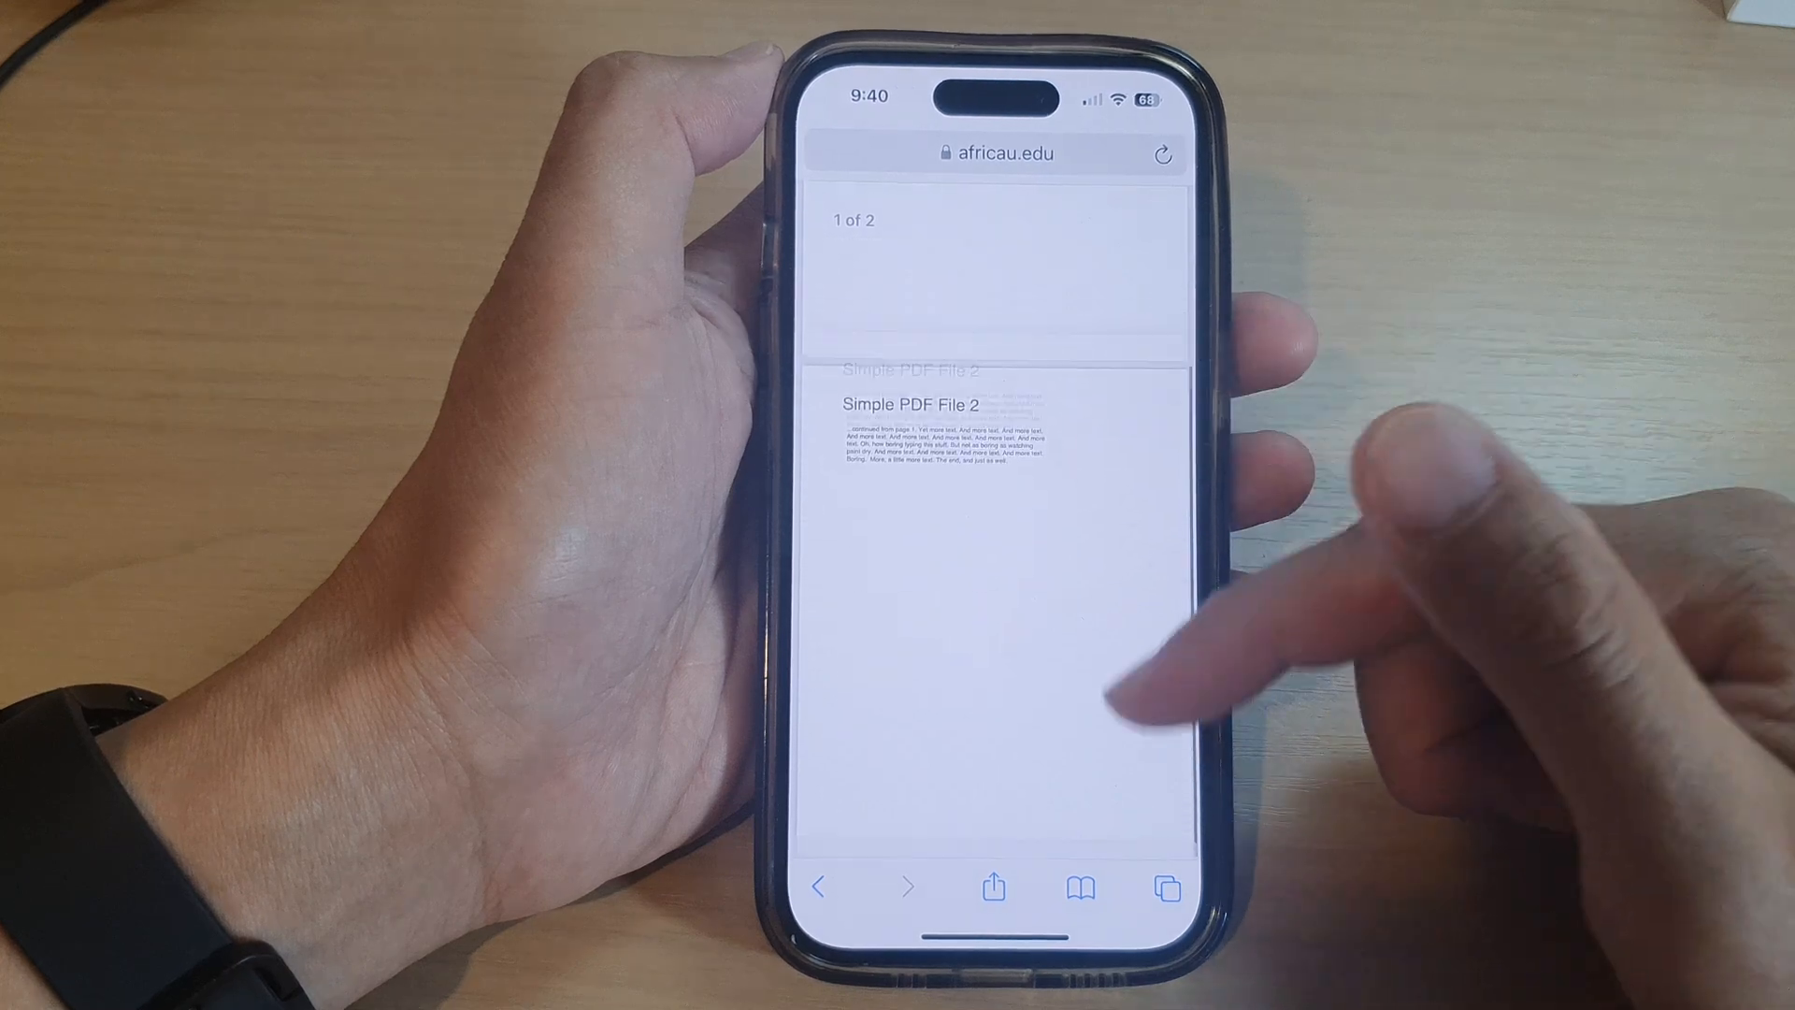
Step: Bring up Safari's share sheet for the two-page sample PDF
{"action": "scroll", "scroll_direction": "down", "scroll_amount": 3}
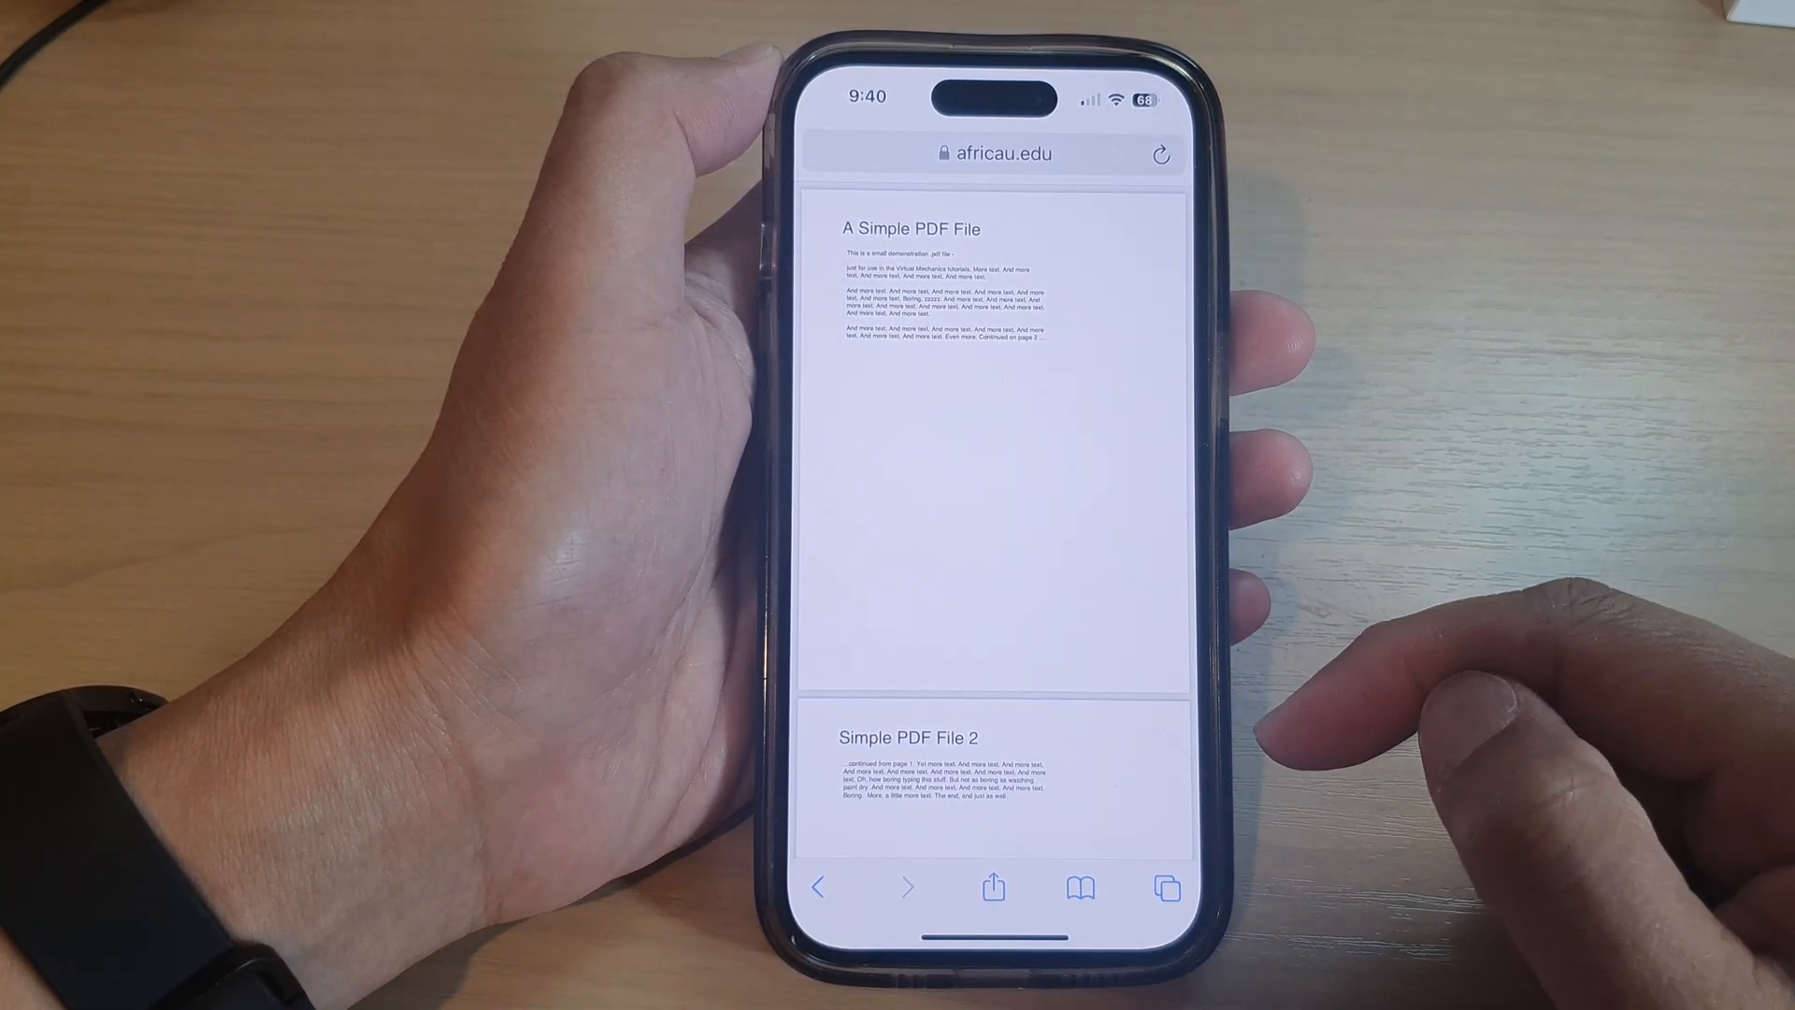
{"action": "left_click", "coordinate": [991, 887]}
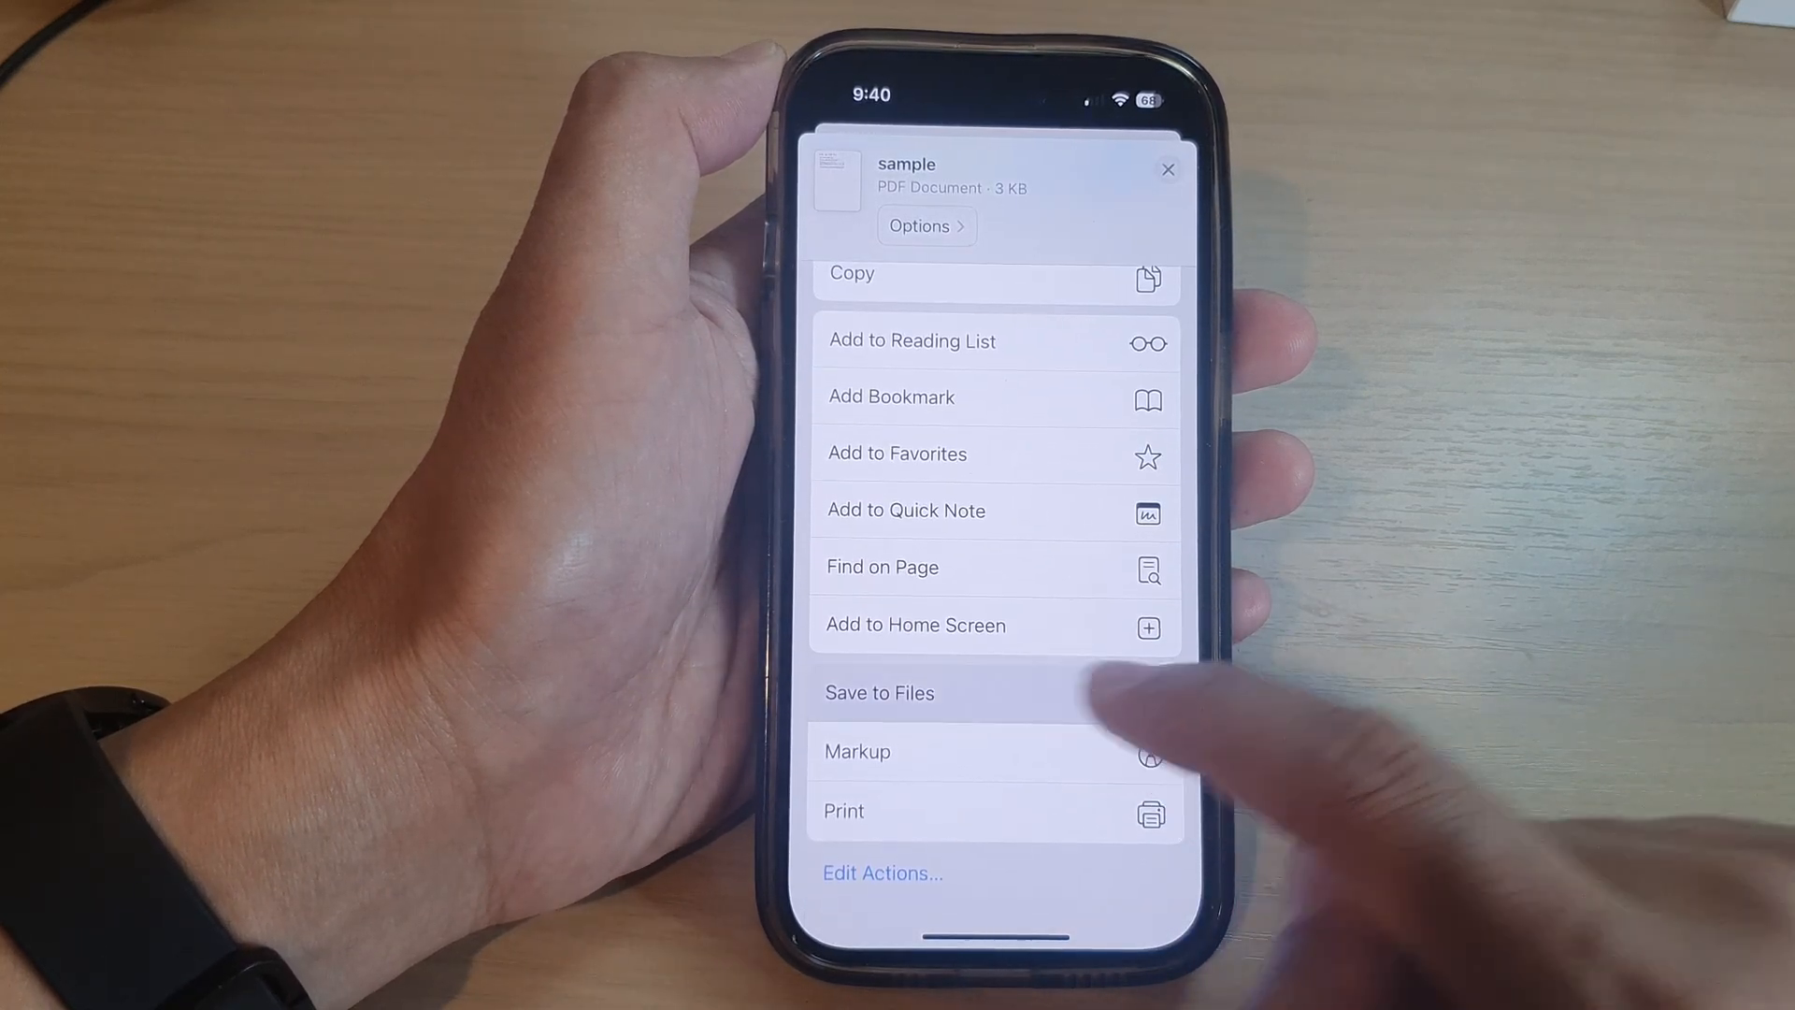
Step: Save the PDF to Files under On My iPhone > Downloads
{"action": "left_click", "coordinate": [879, 692]}
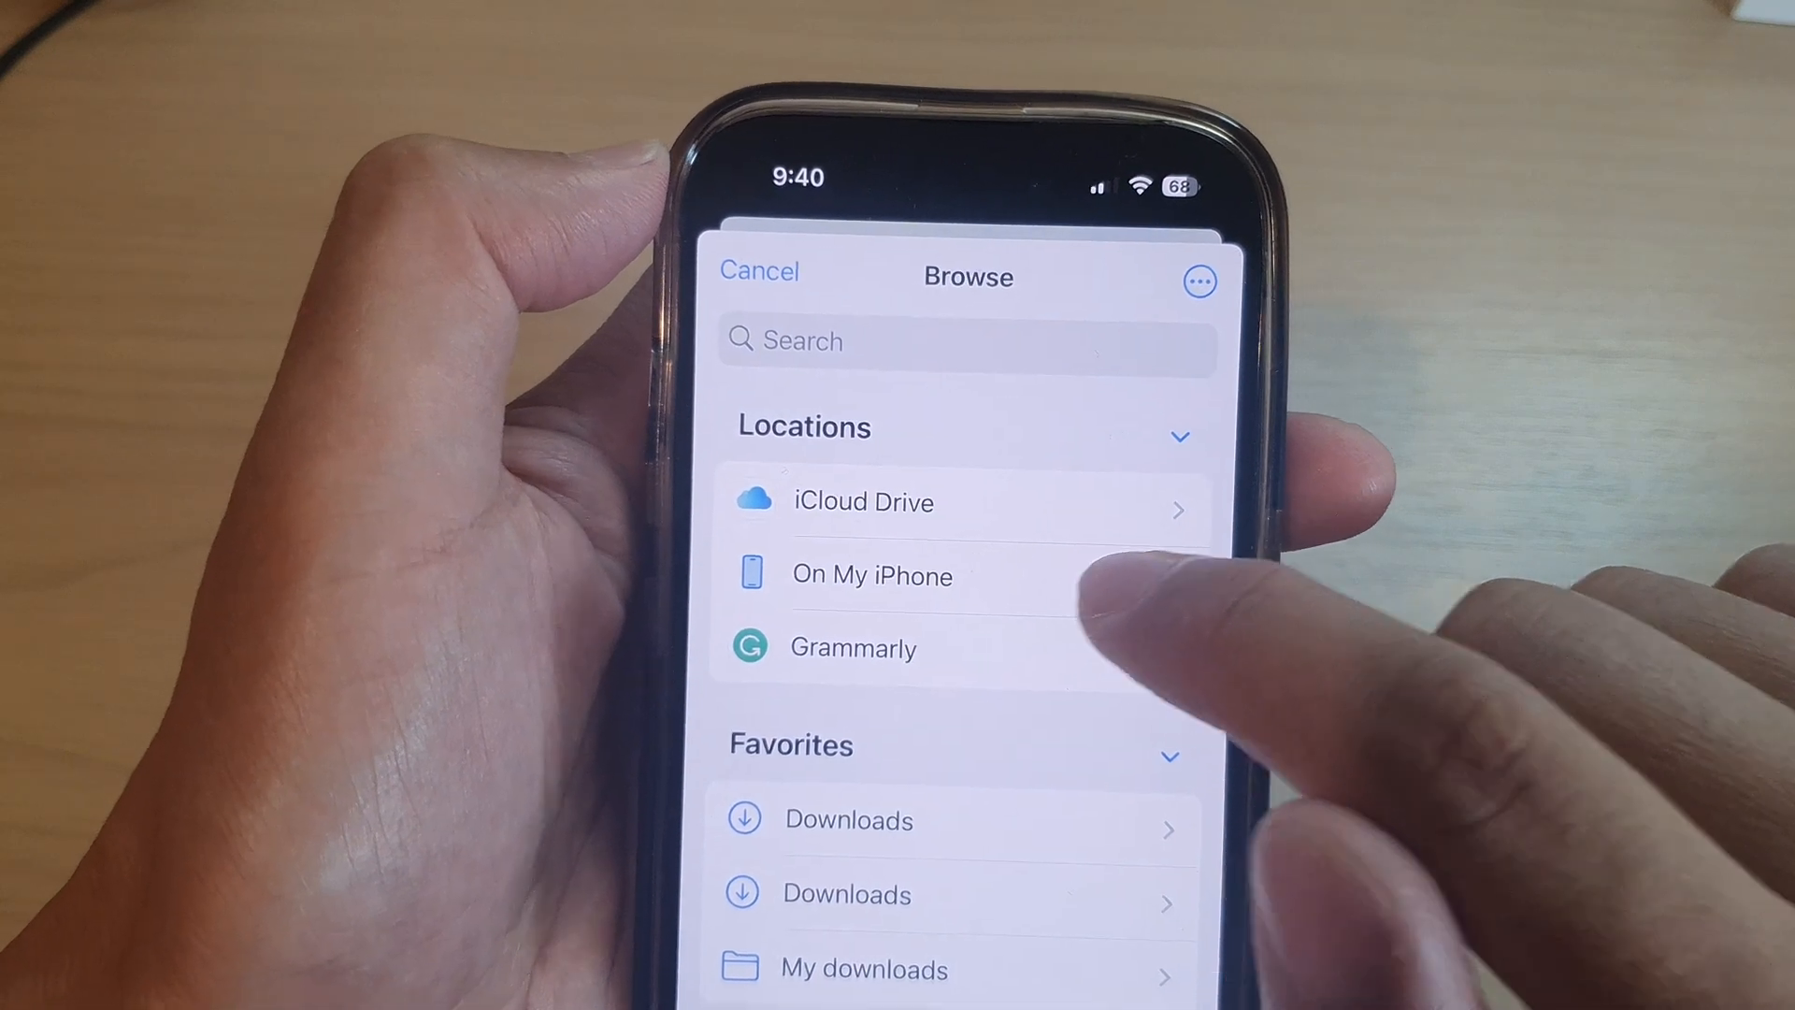
{"action": "left_click", "coordinate": [847, 819]}
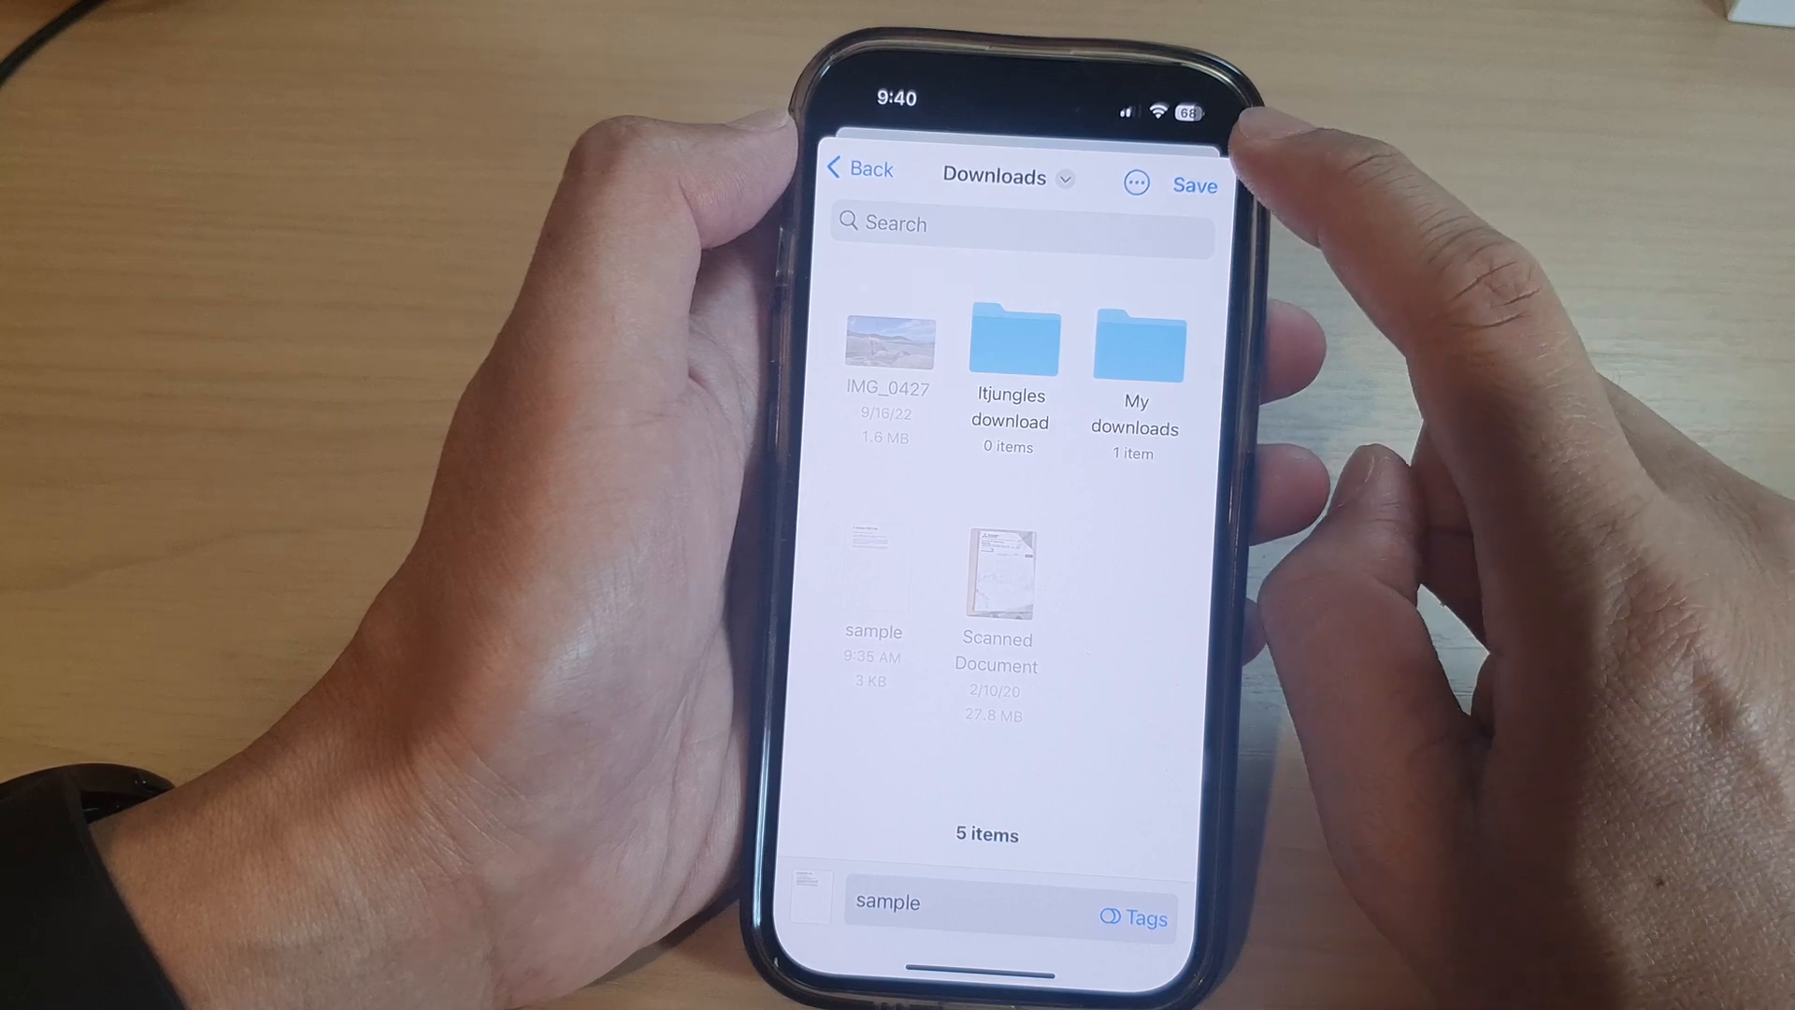
{"action": "left_click", "coordinate": [1195, 185]}
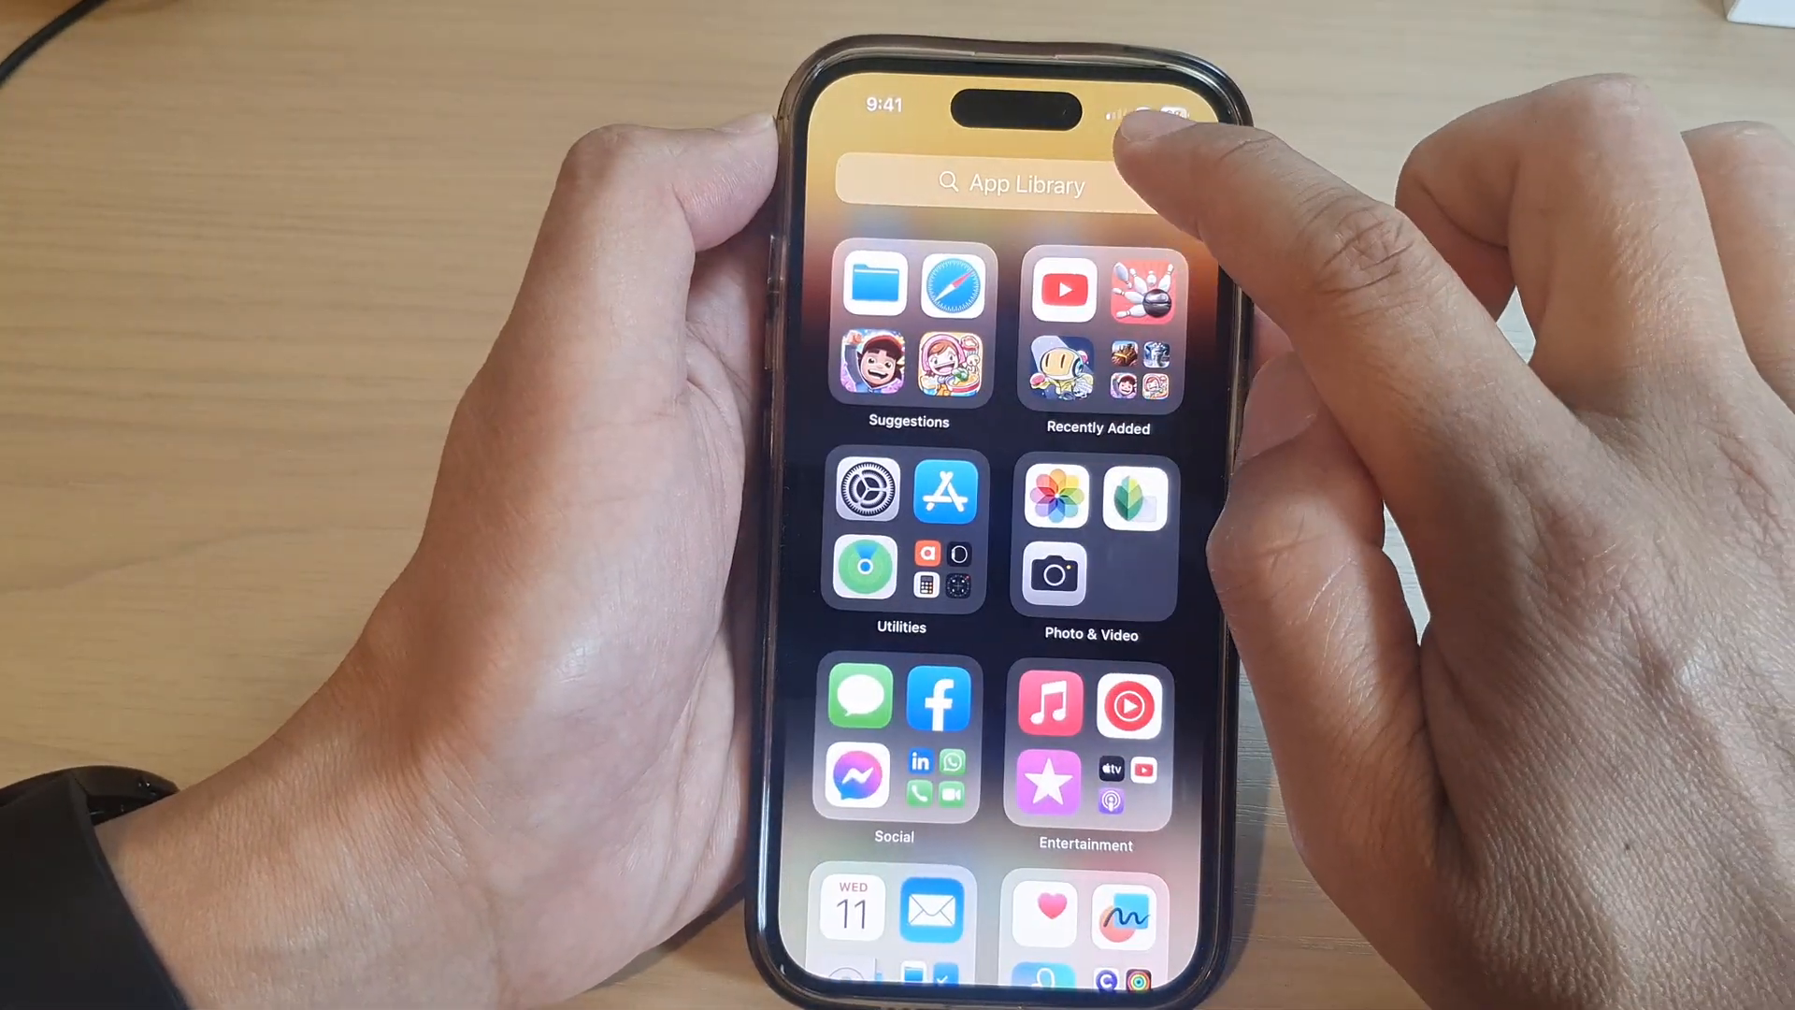
Step: Search the App Library for 'Files' and launch the Files app
{"action": "type", "text": "F"}
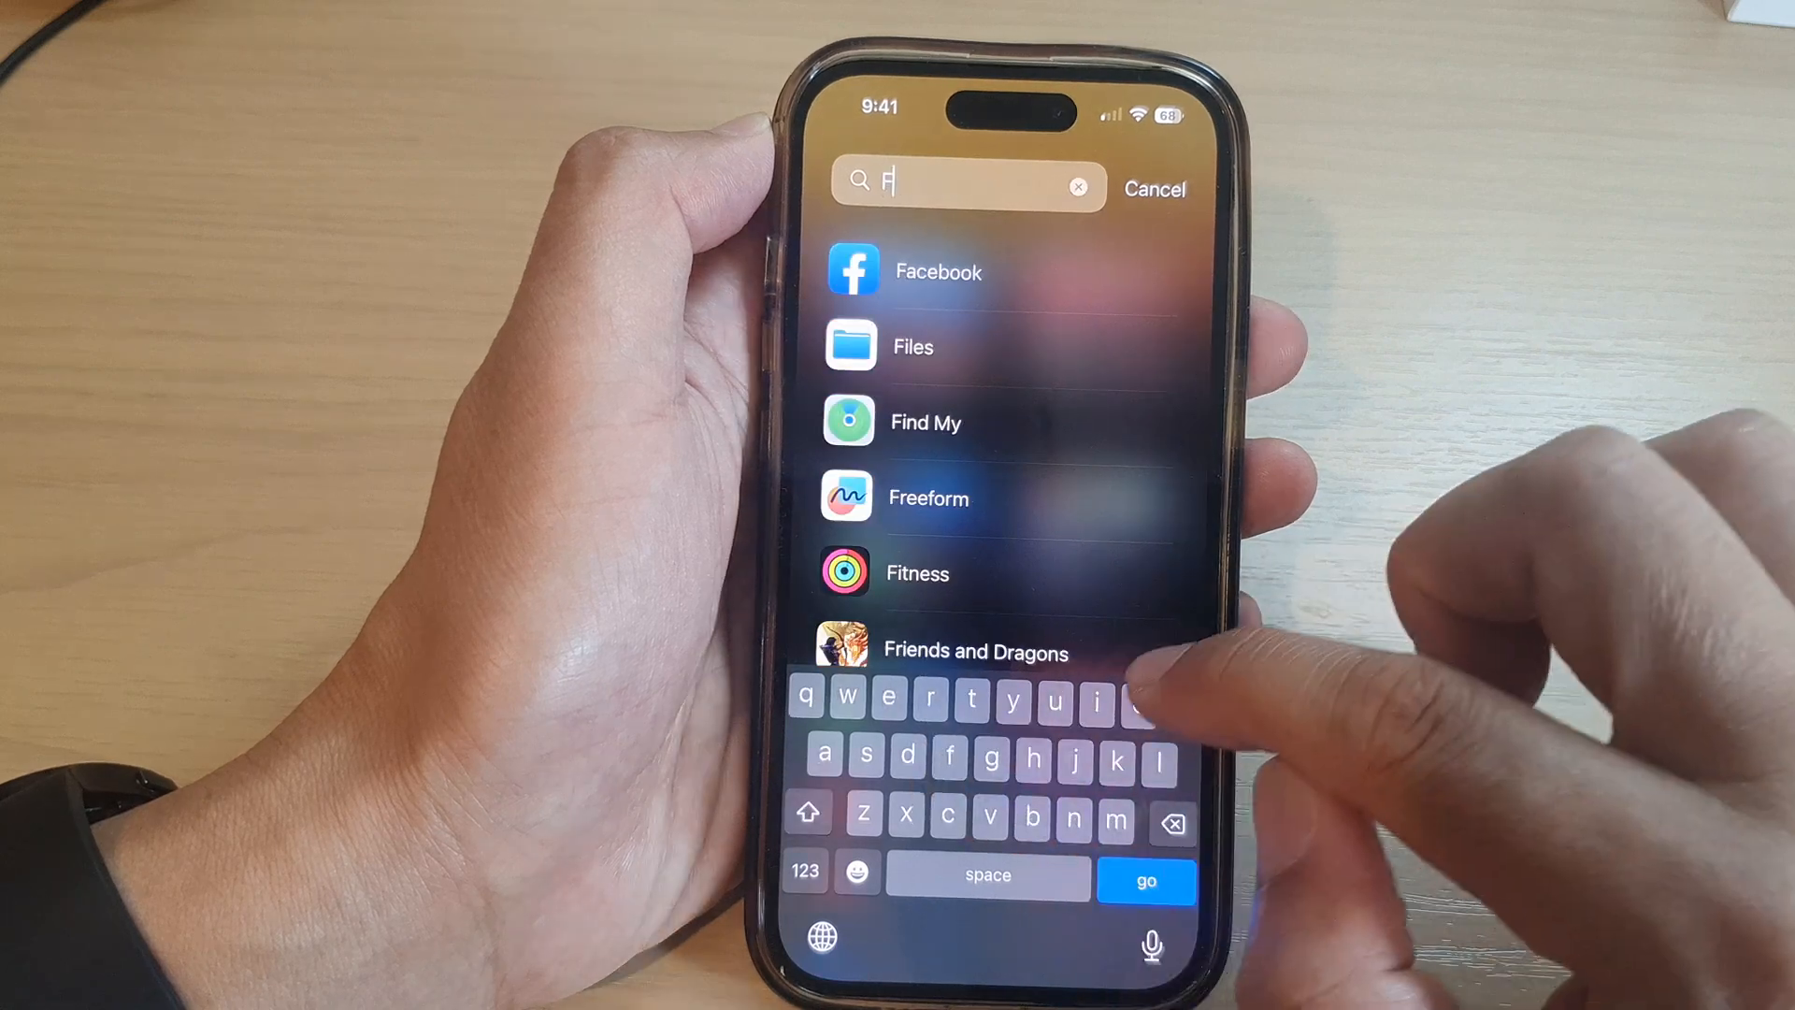
{"action": "type", "text": "iles"}
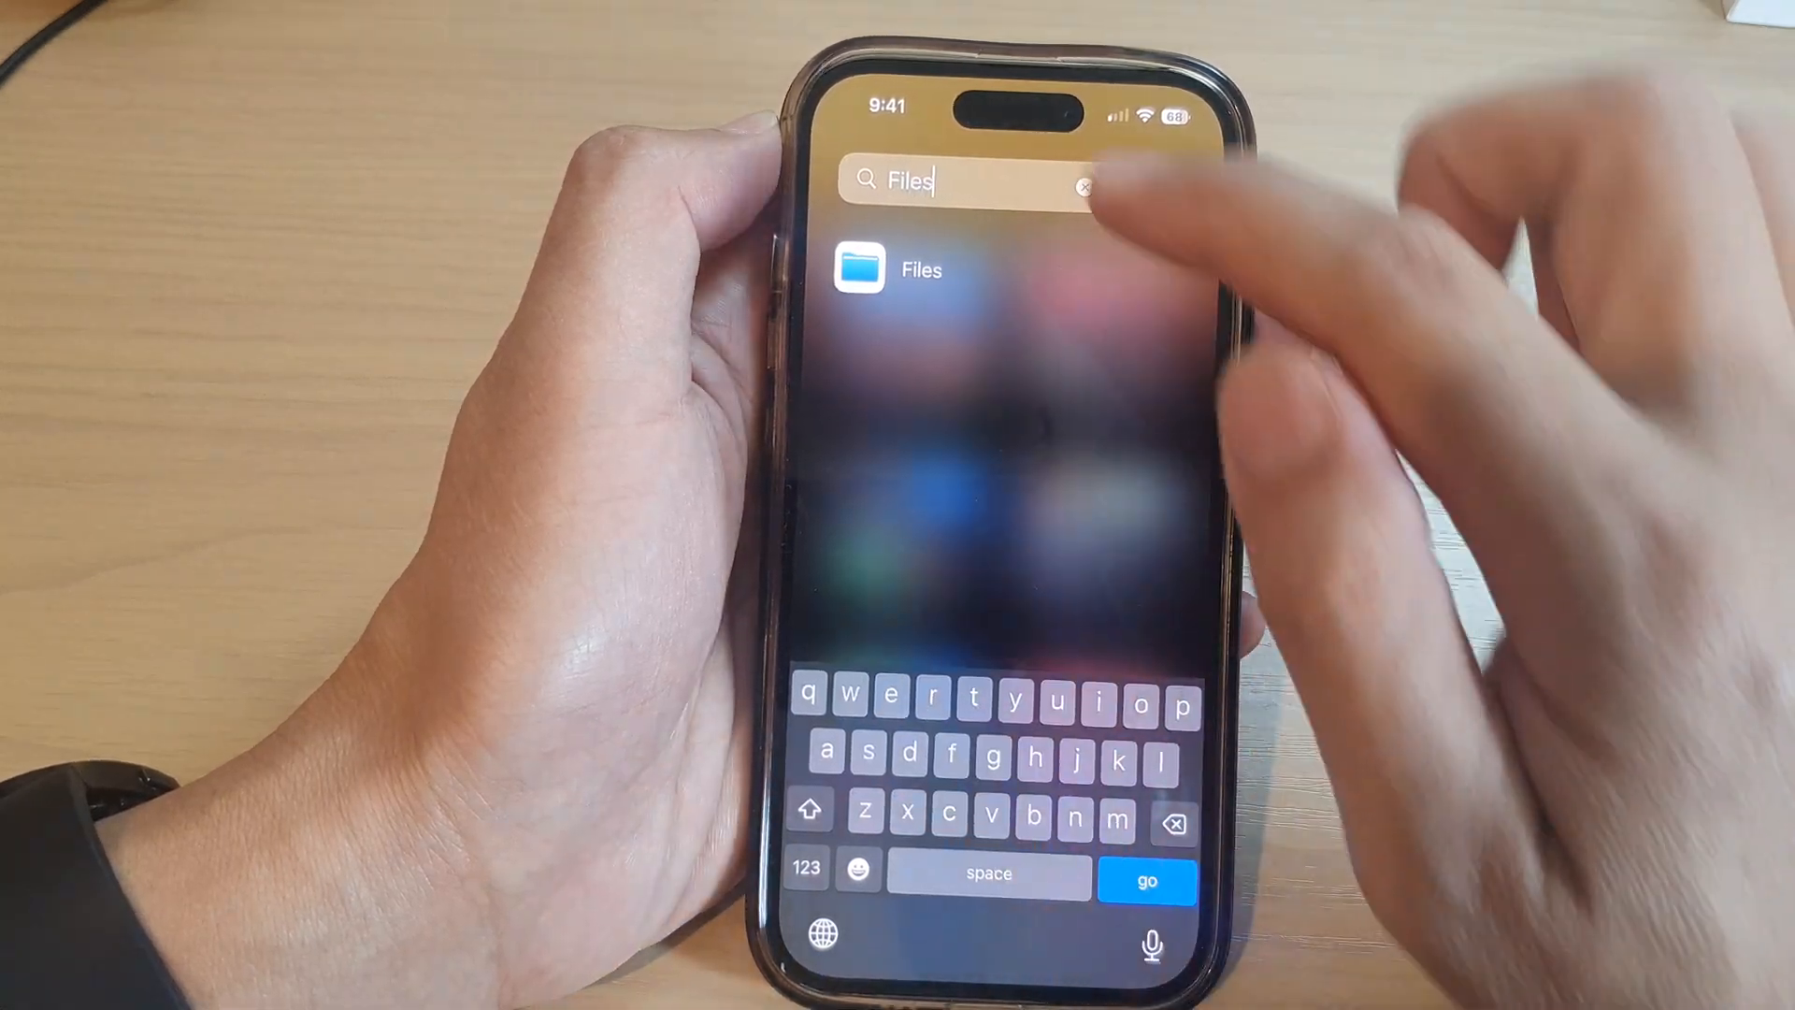
{"action": "left_click", "coordinate": [884, 270]}
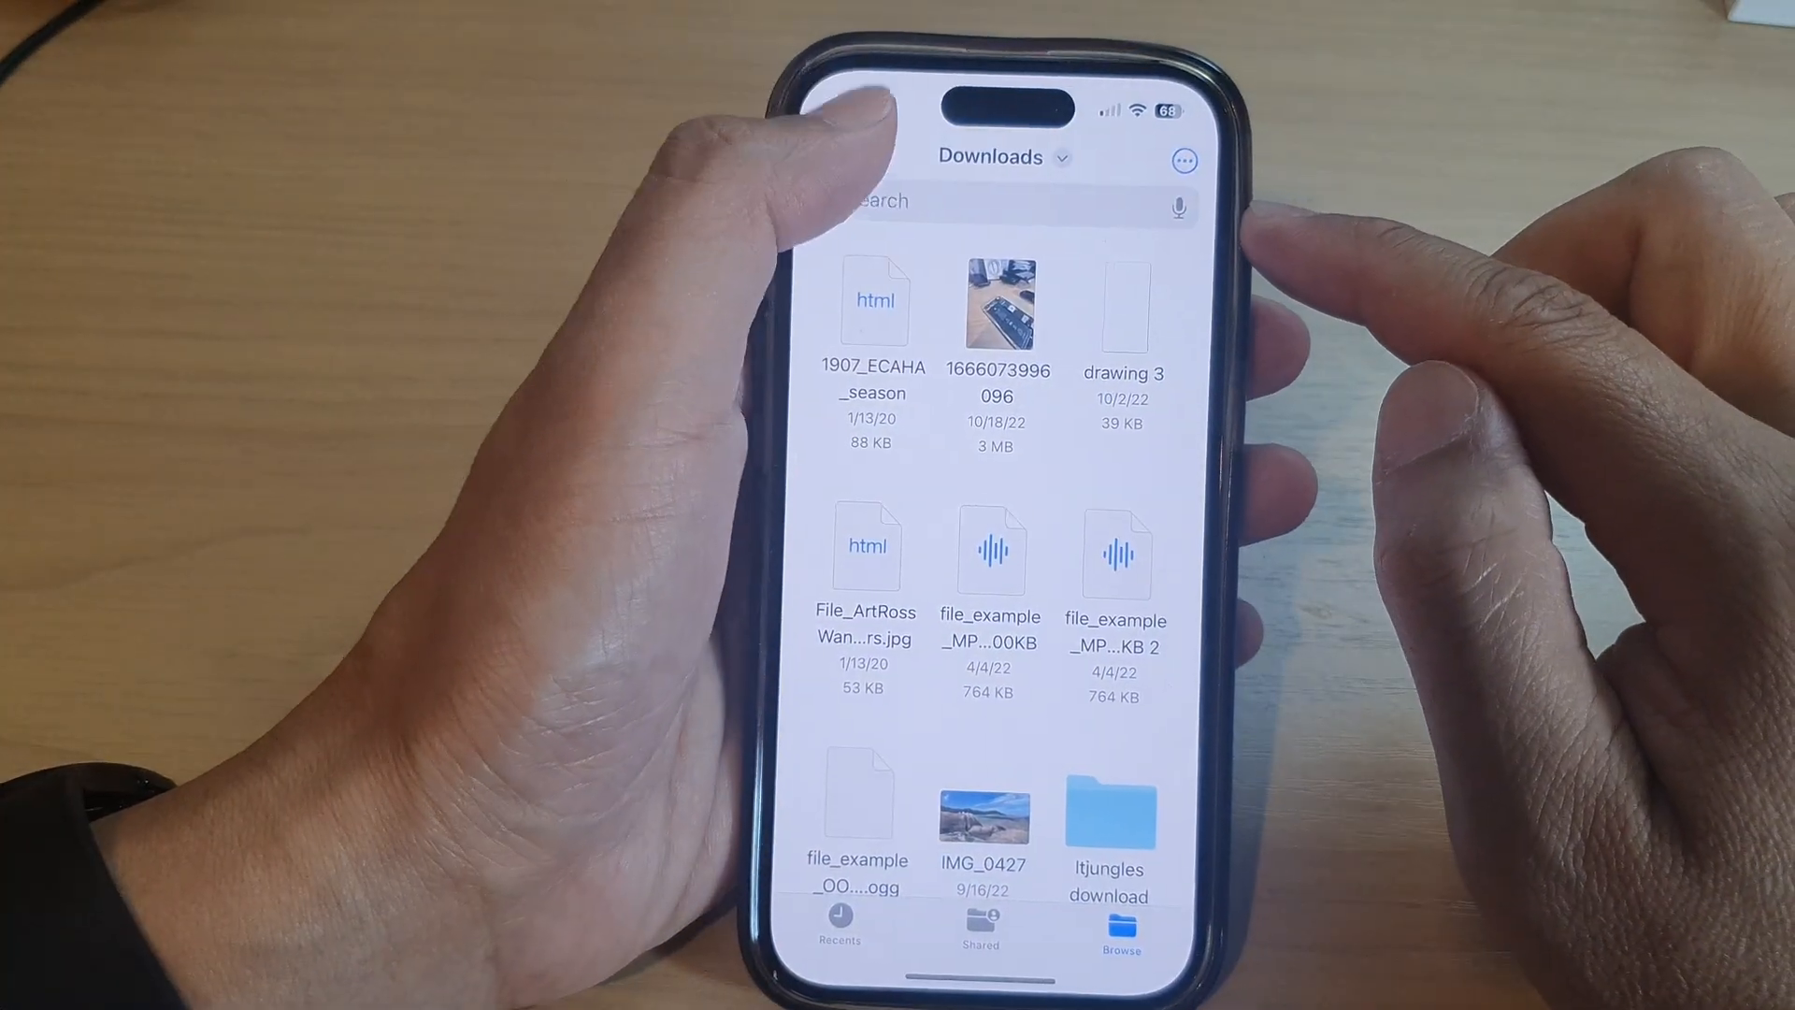
Step: Browse to On My iPhone > Downloads and see the saved sample PDF among five items
{"action": "left_click", "coordinate": [1118, 927]}
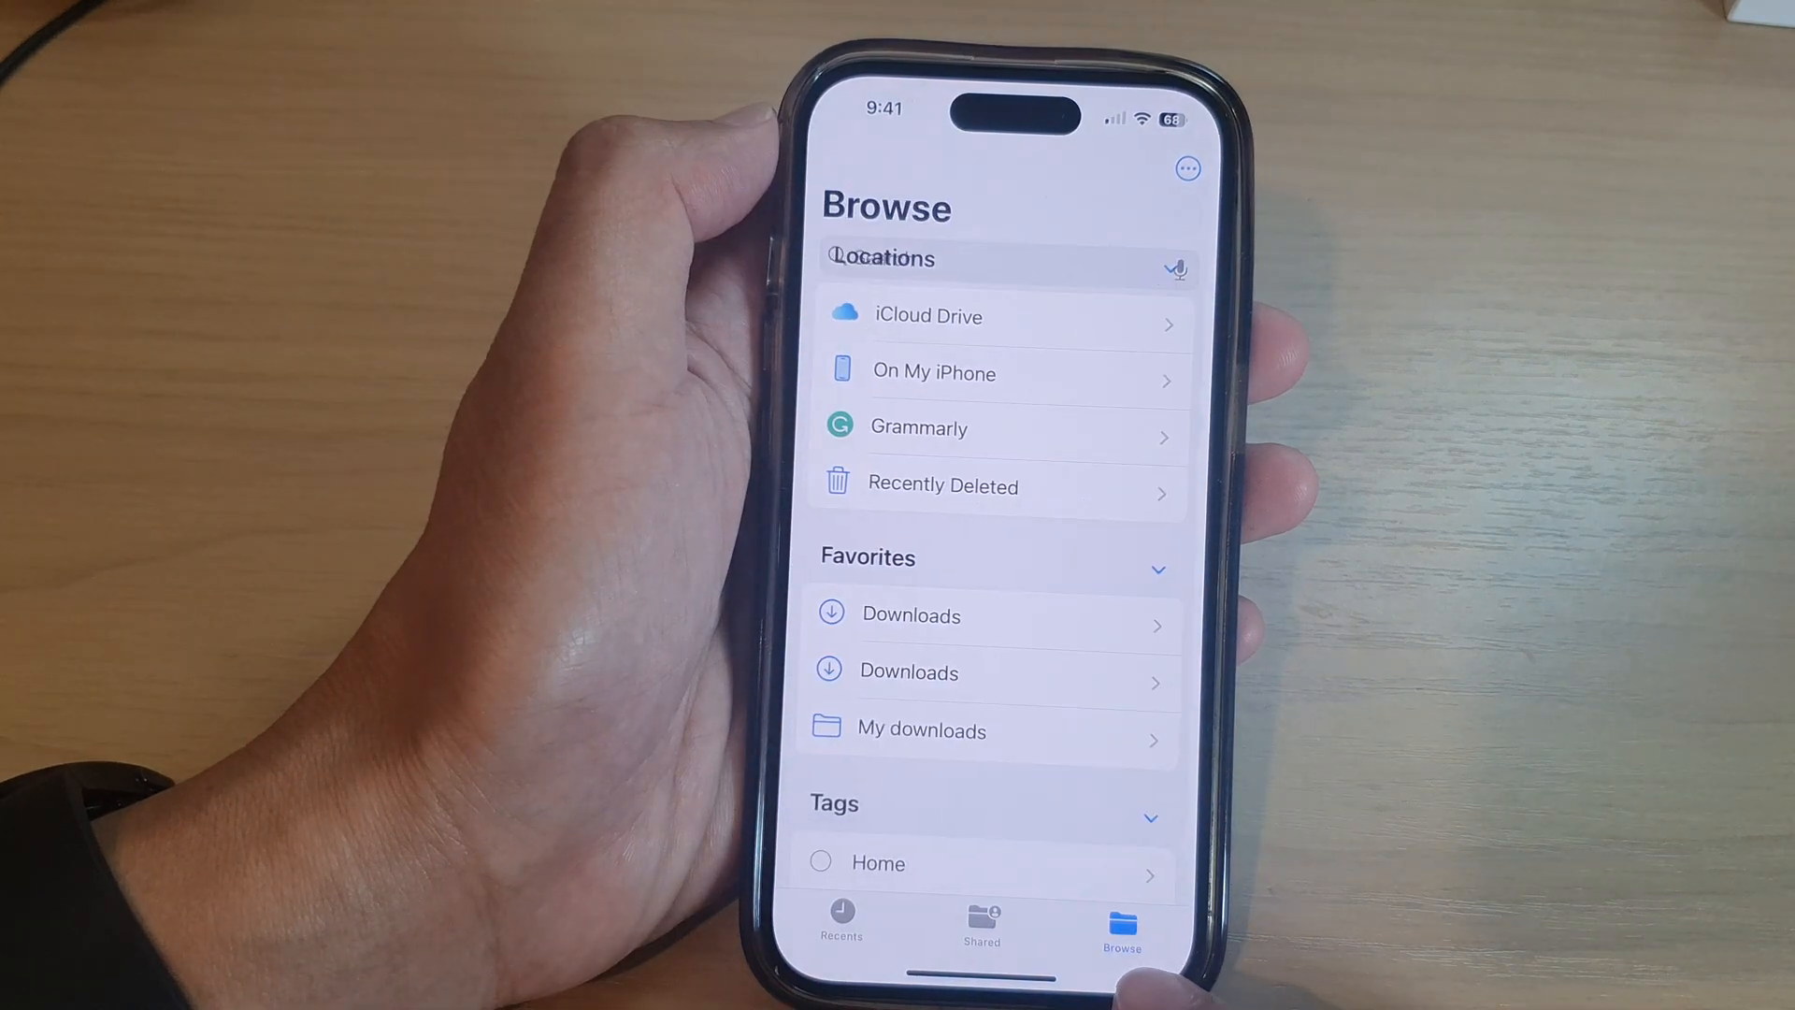
{"action": "scroll", "scroll_direction": "down", "scroll_amount": 3}
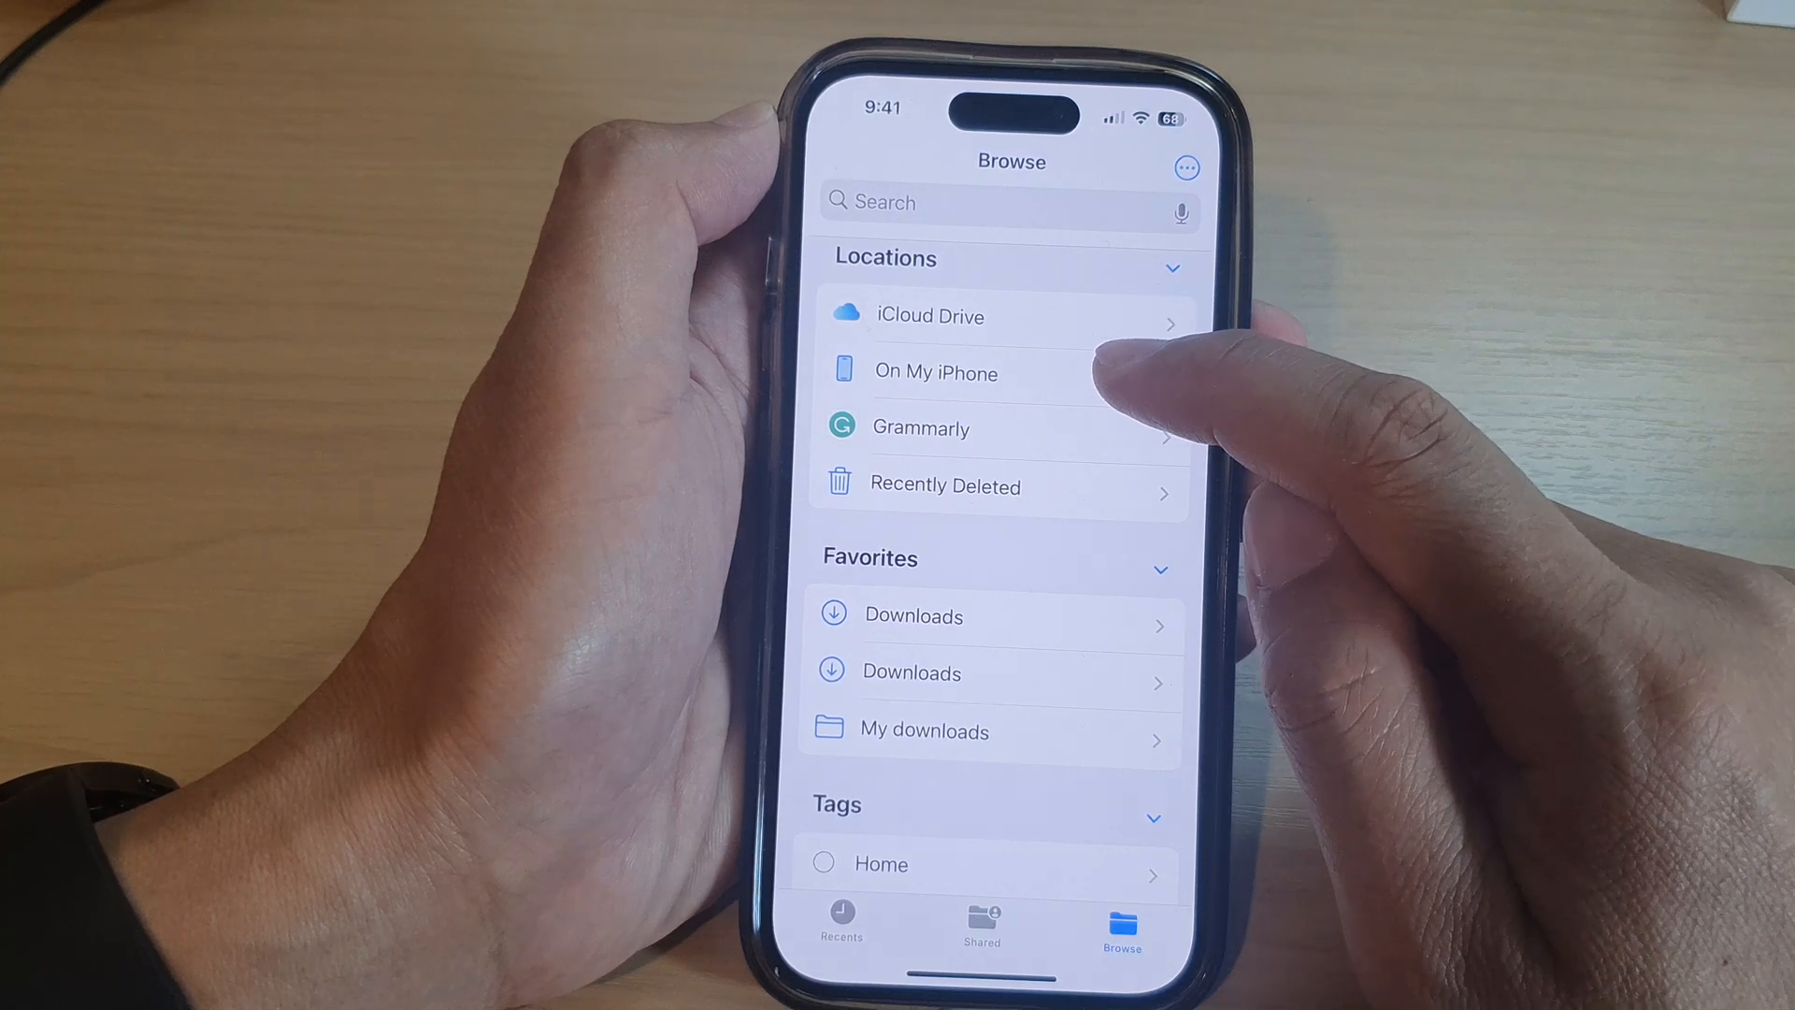
{"action": "left_click", "coordinate": [934, 372]}
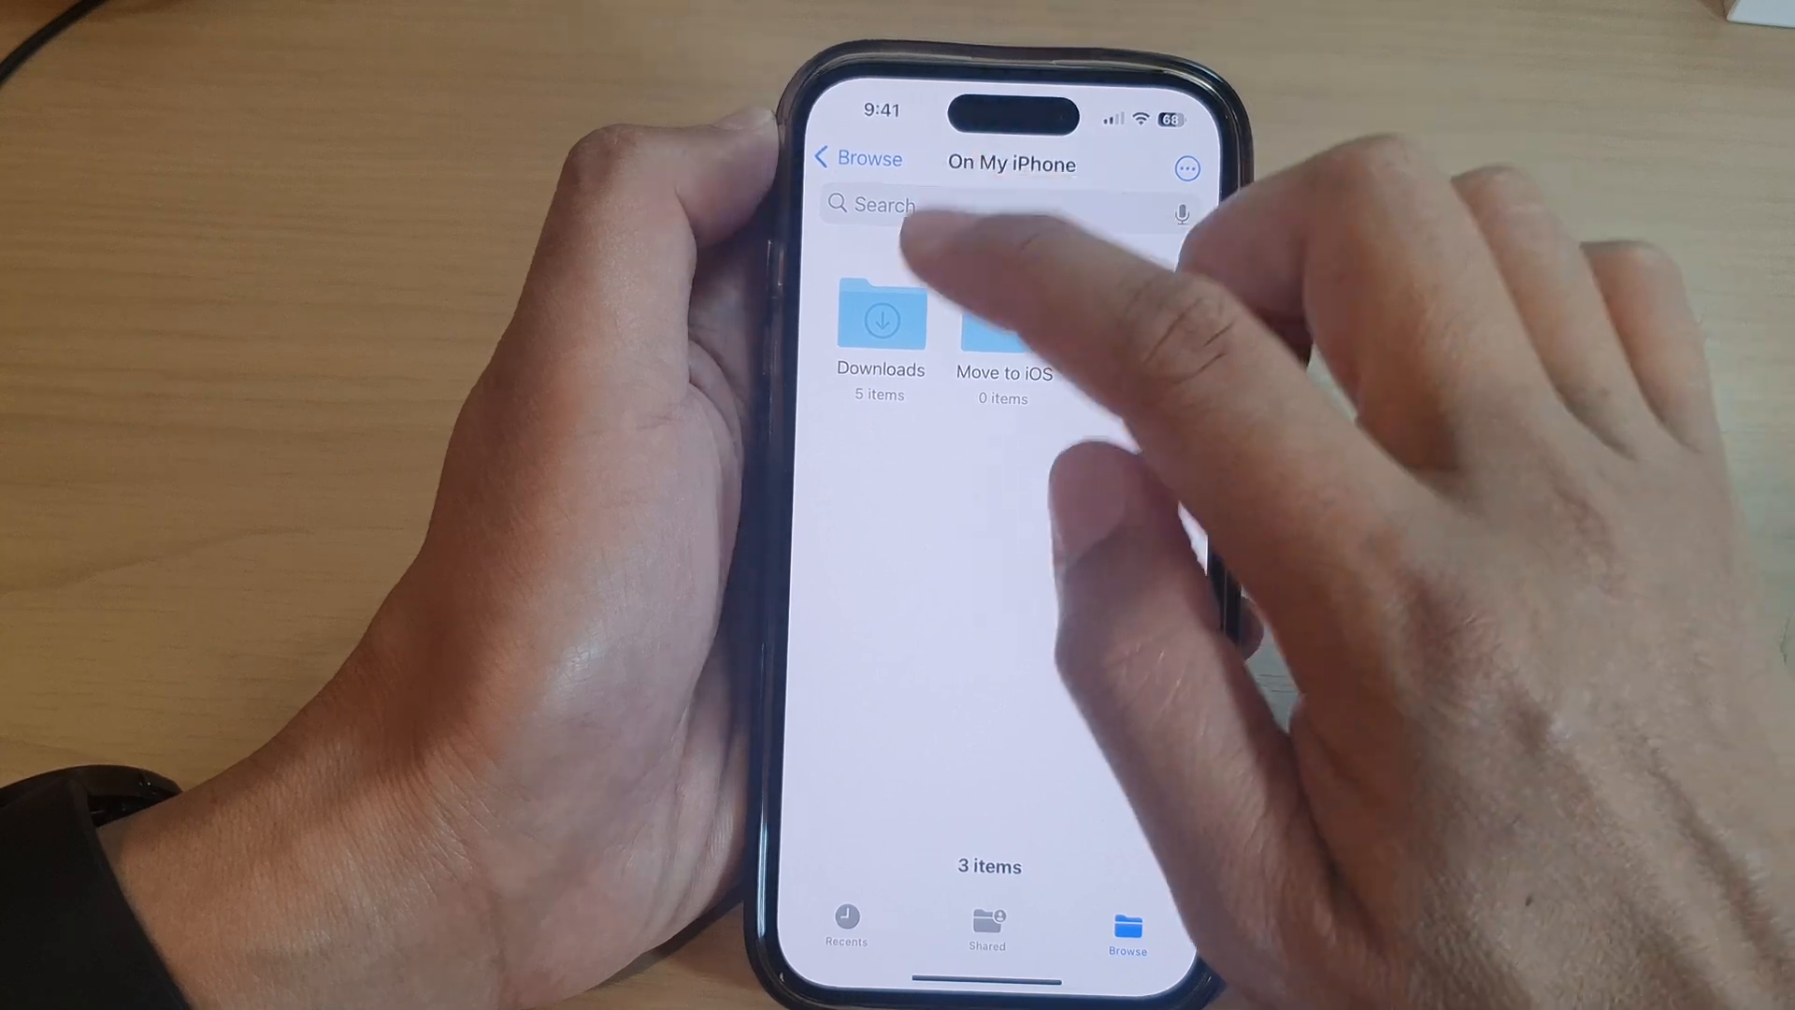
{"action": "left_click", "coordinate": [881, 320]}
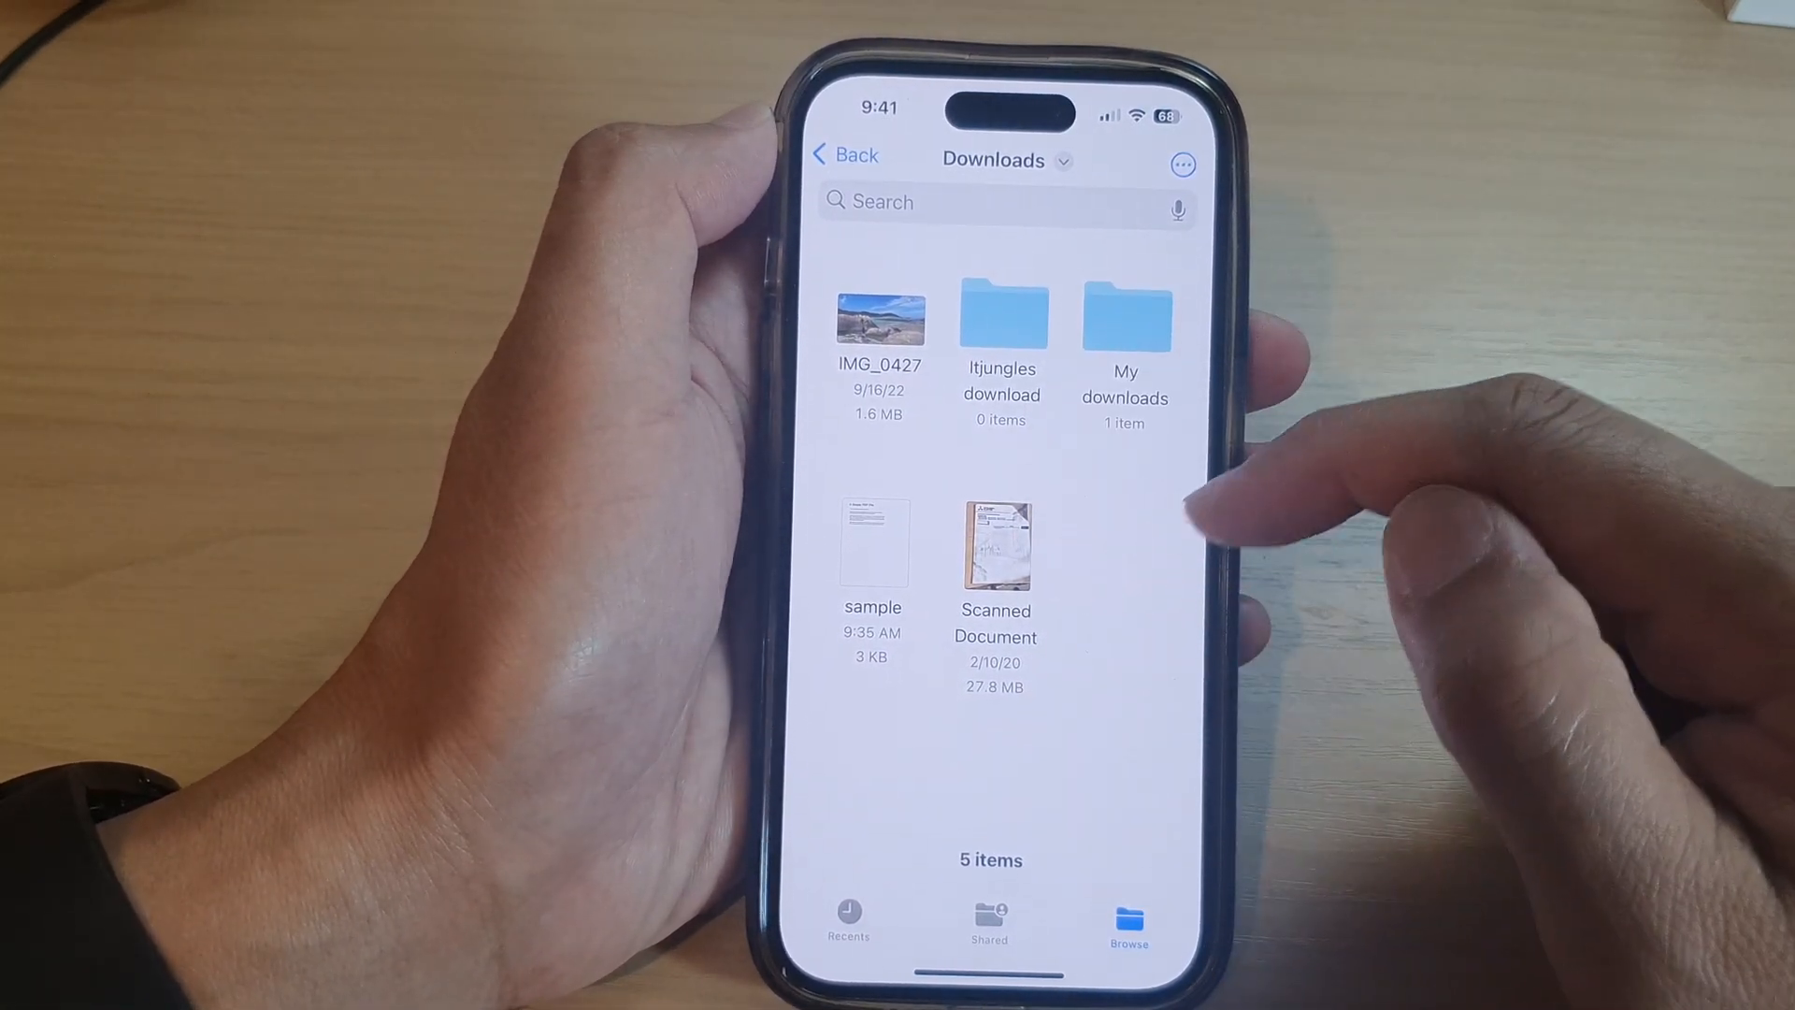
{"action": "mouse_move", "coordinate": [1145, 539]}
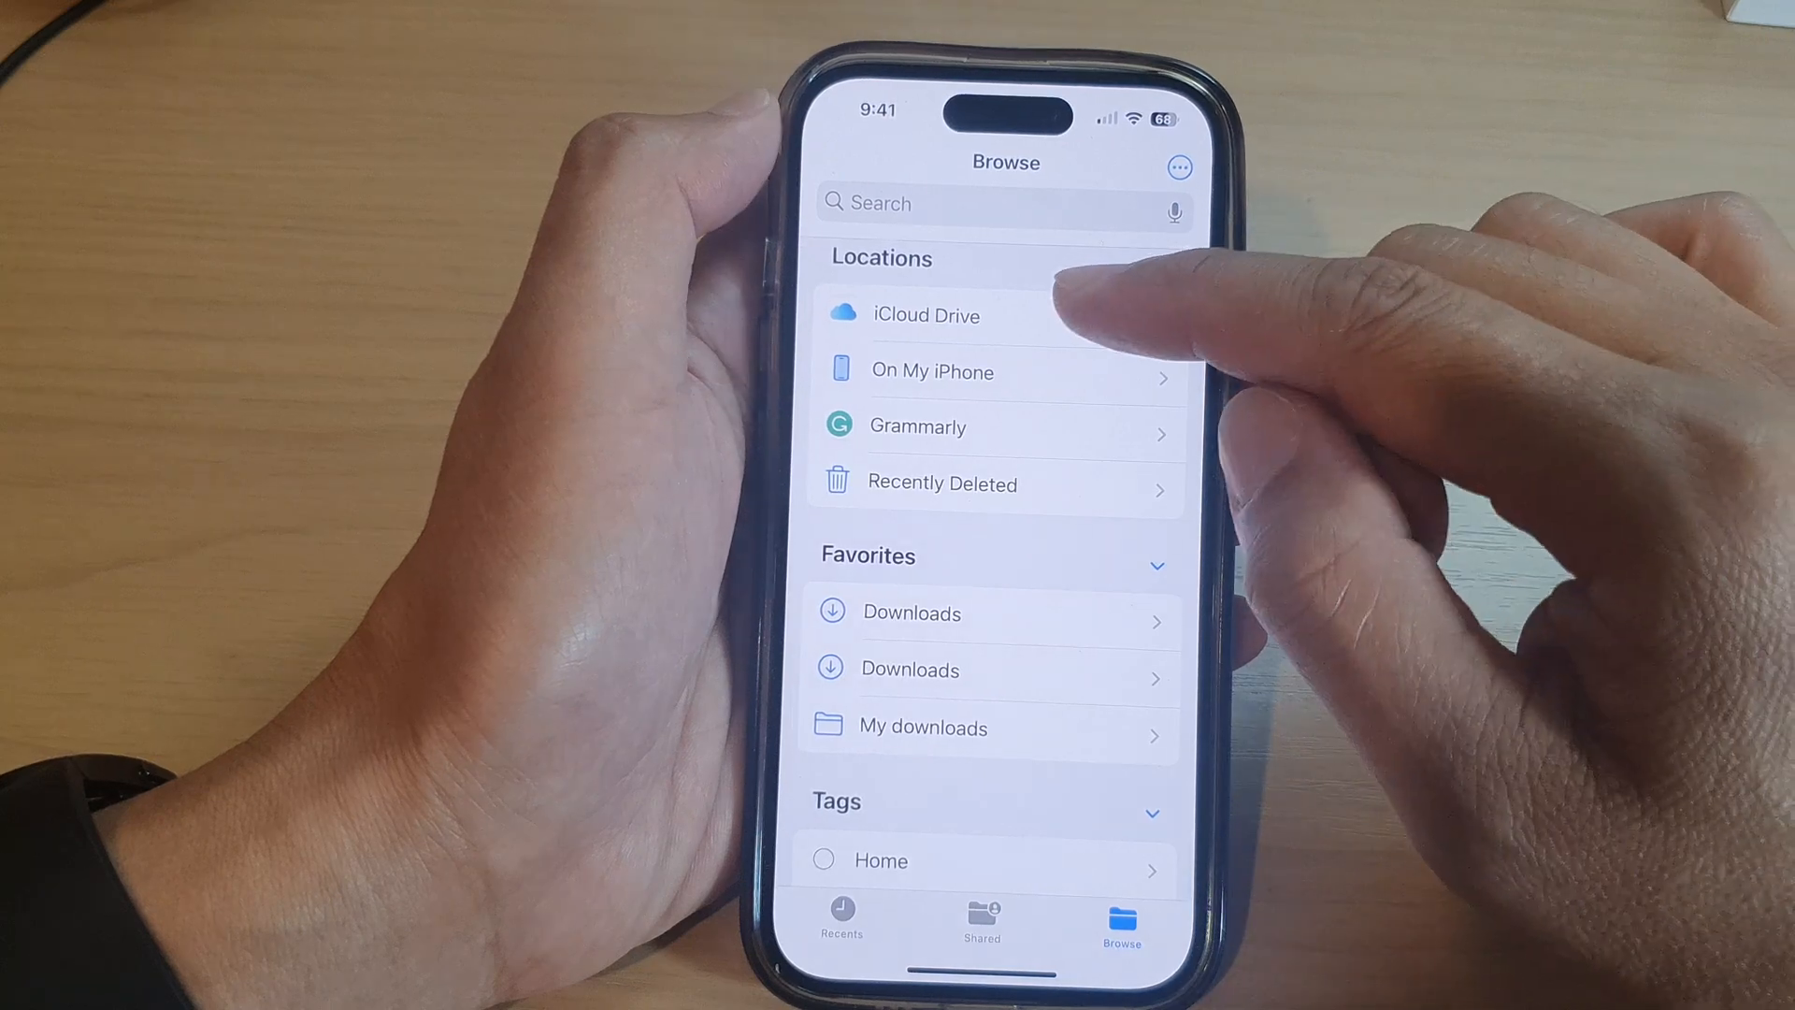
Step: Look through iCloud Drive's Downloads folder, then leave Files
{"action": "left_click", "coordinate": [926, 314]}
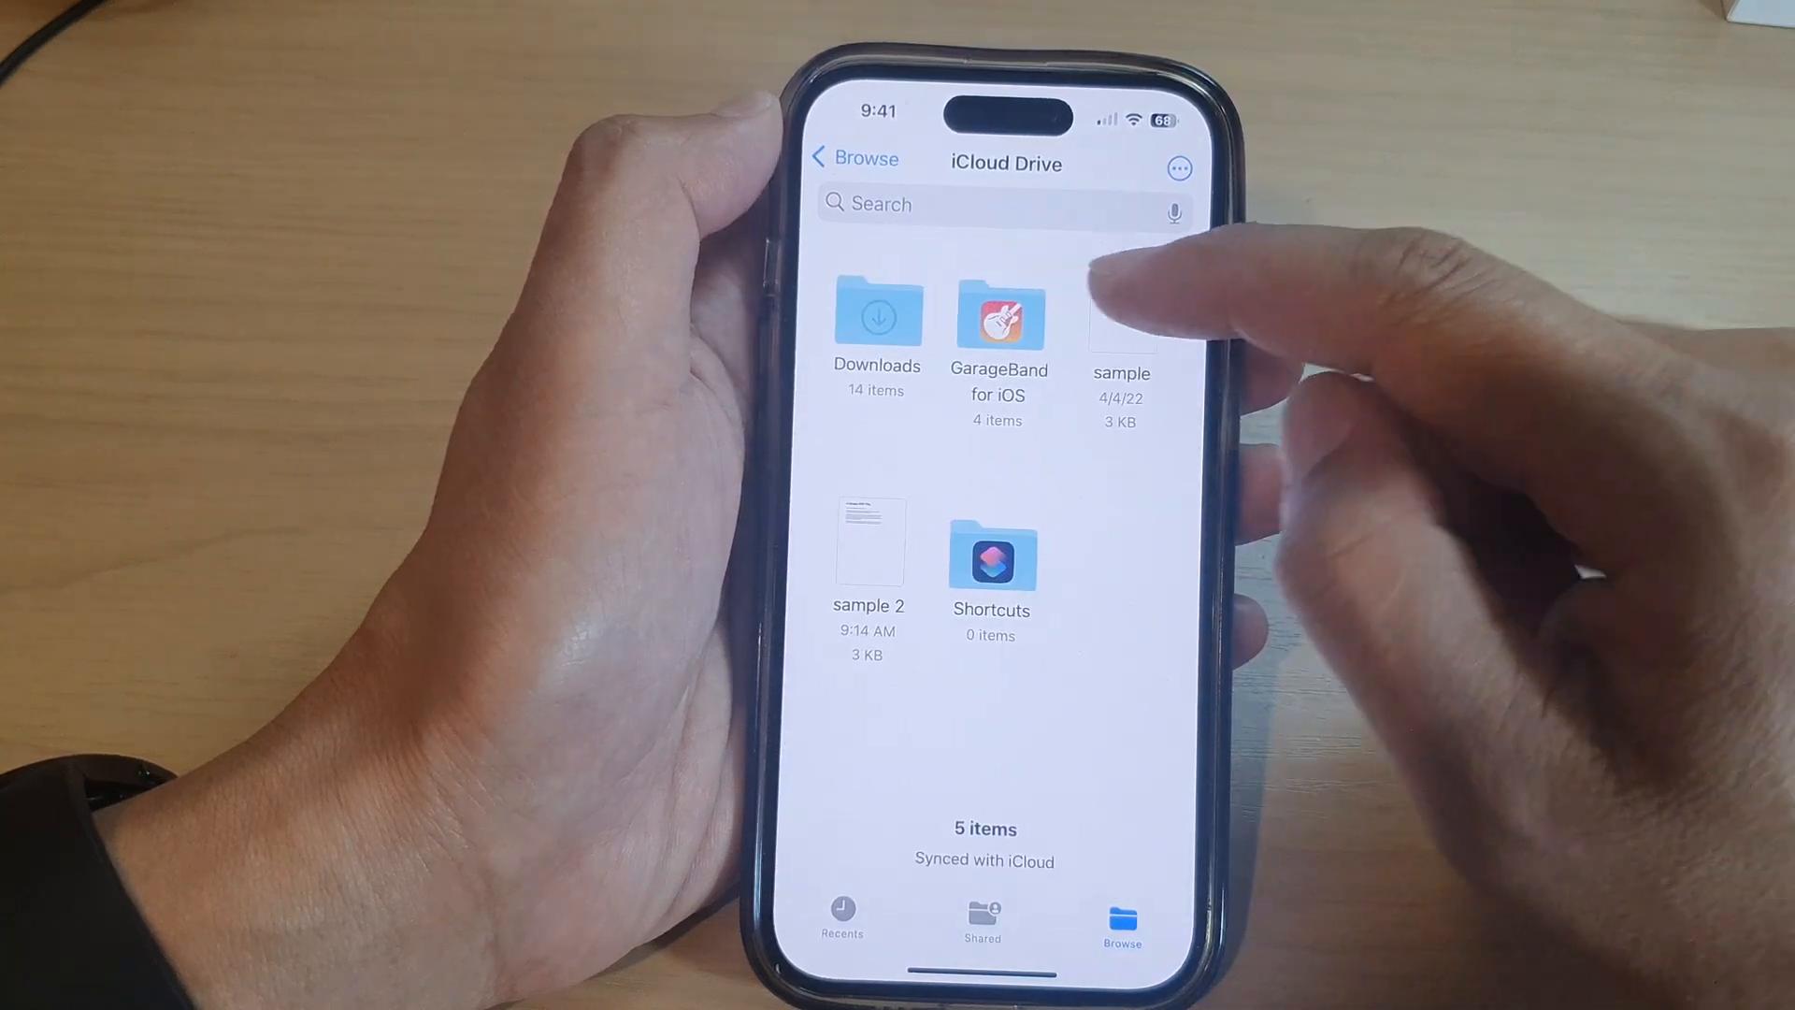
{"action": "left_click", "coordinate": [877, 315]}
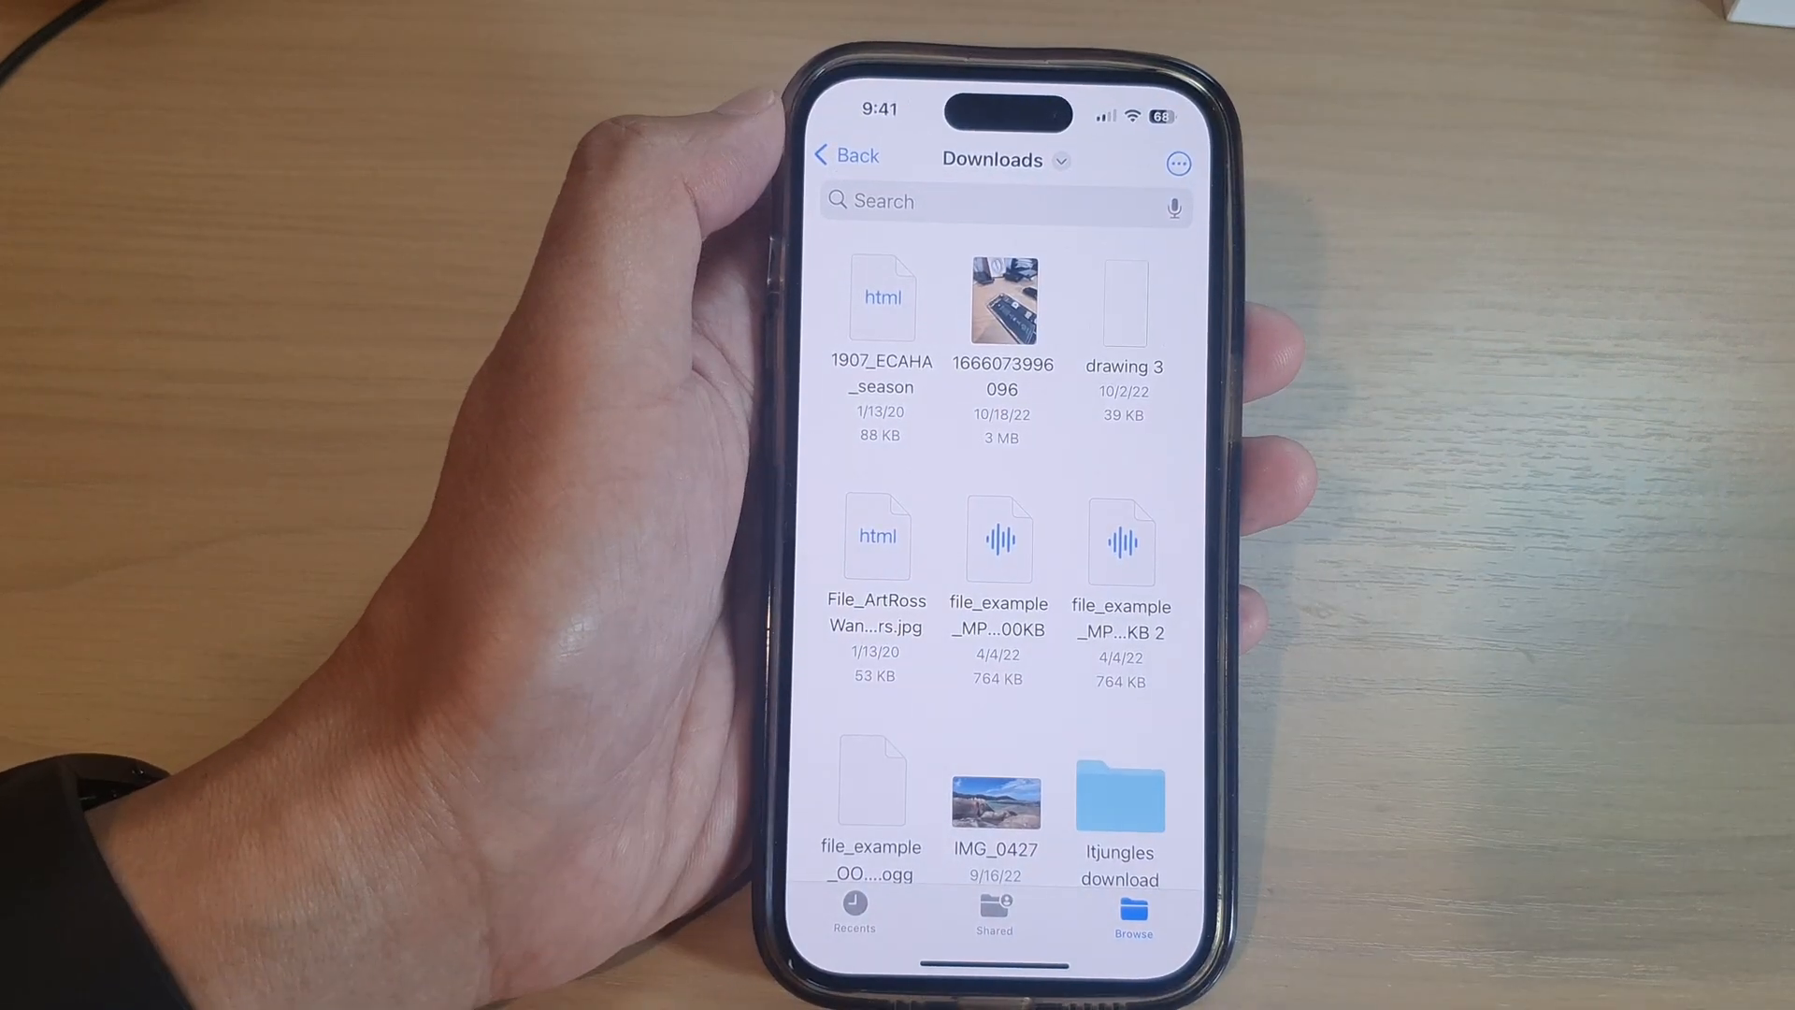
{"action": "left_click", "coordinate": [846, 155]}
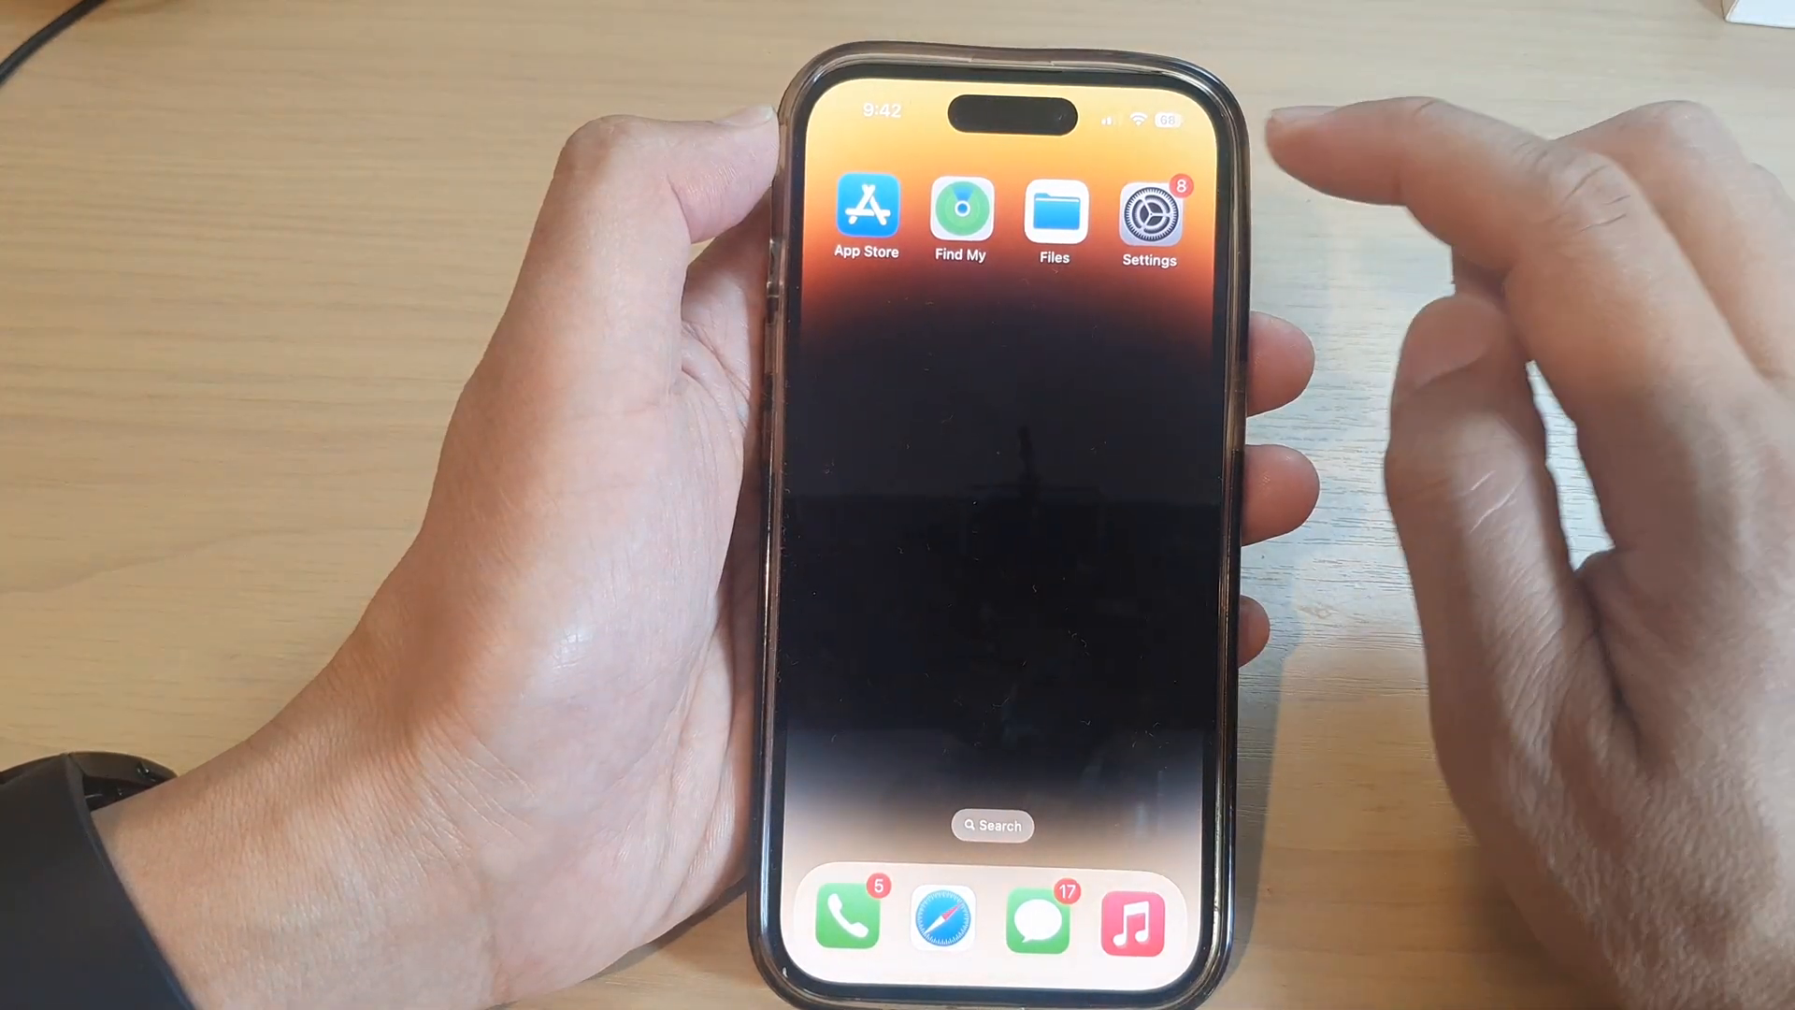
Step: Reach Safari's Downloads location page in Settings, currently set to On My iPhone
{"action": "left_click", "coordinate": [1150, 213]}
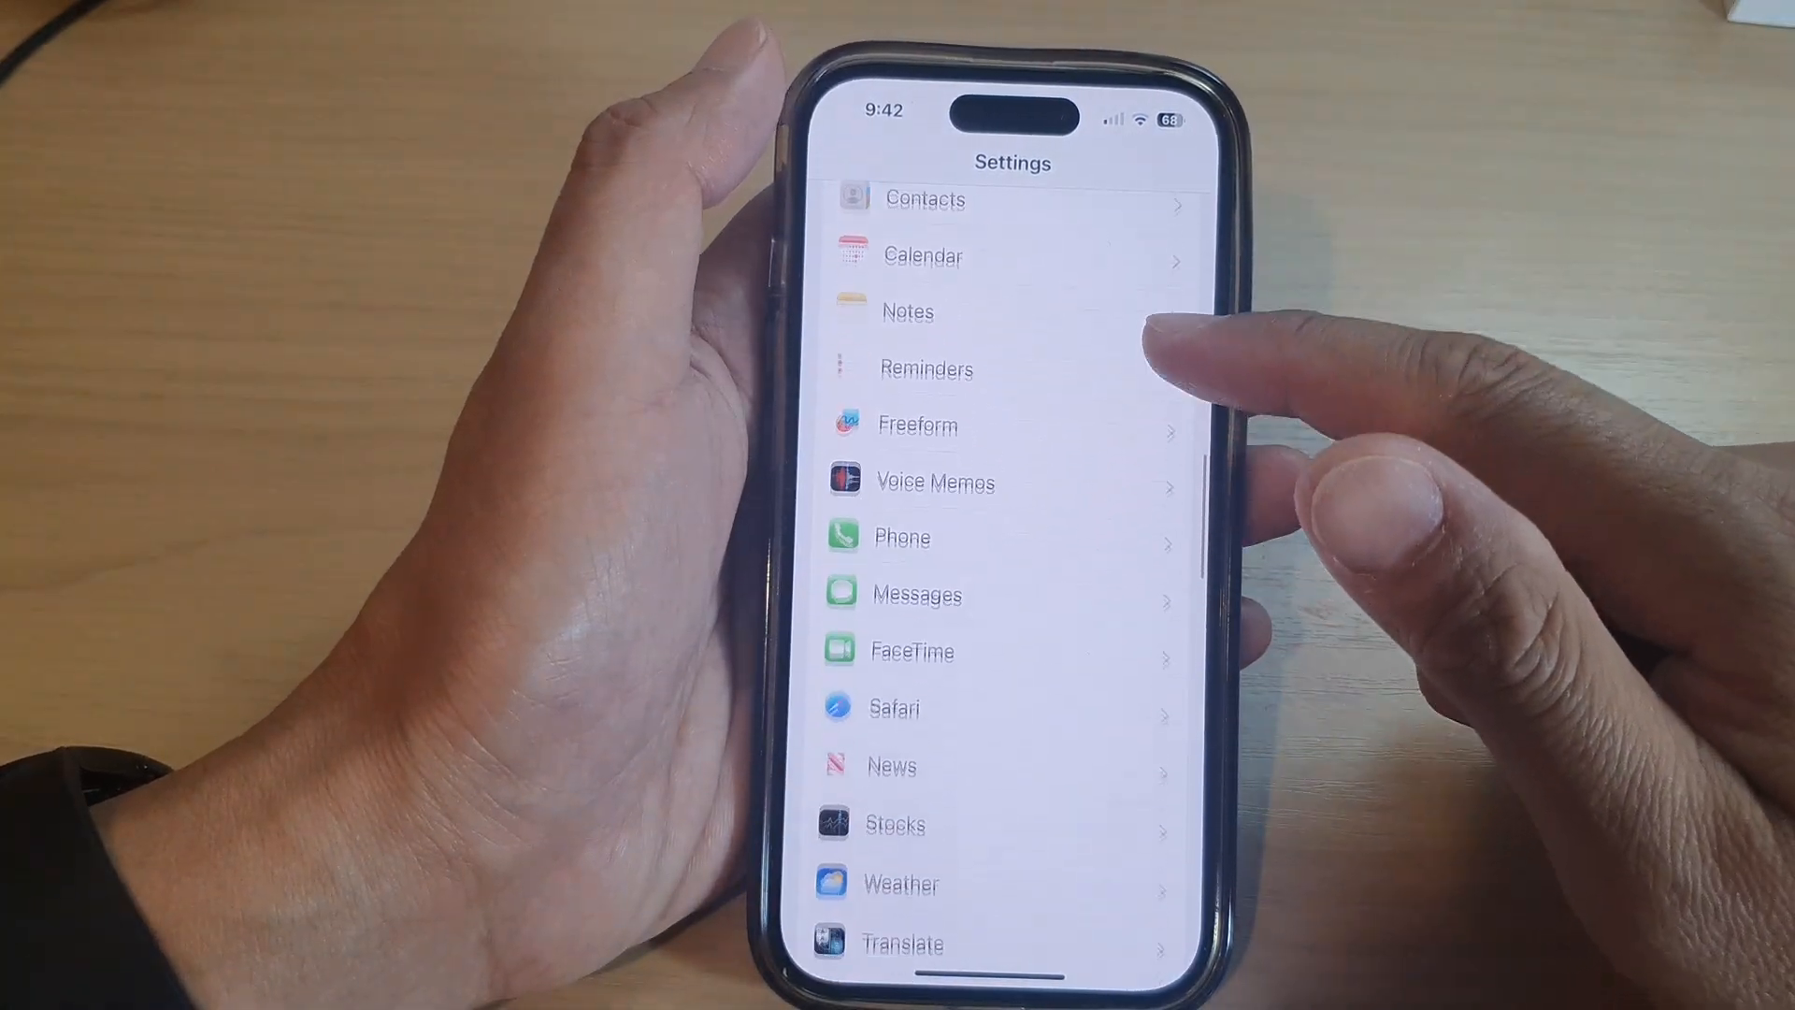
{"action": "left_click", "coordinate": [896, 707]}
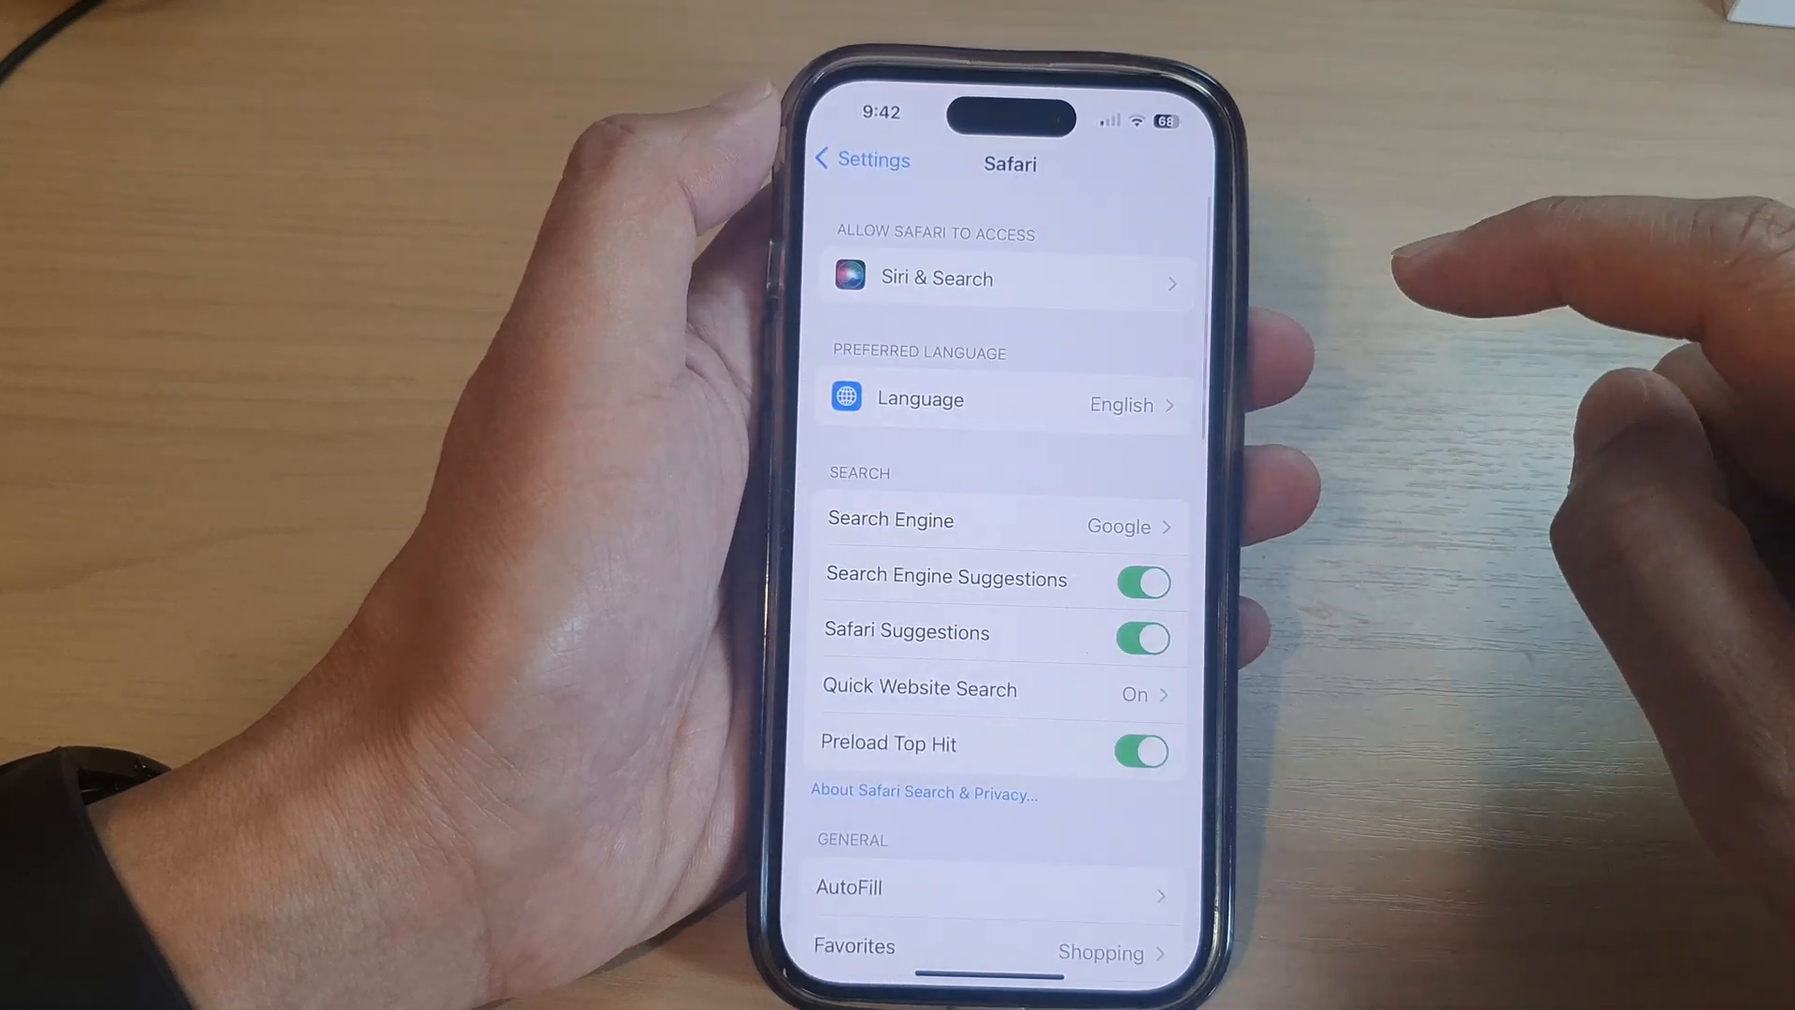
{"action": "scroll", "scroll_direction": "down", "scroll_amount": 3}
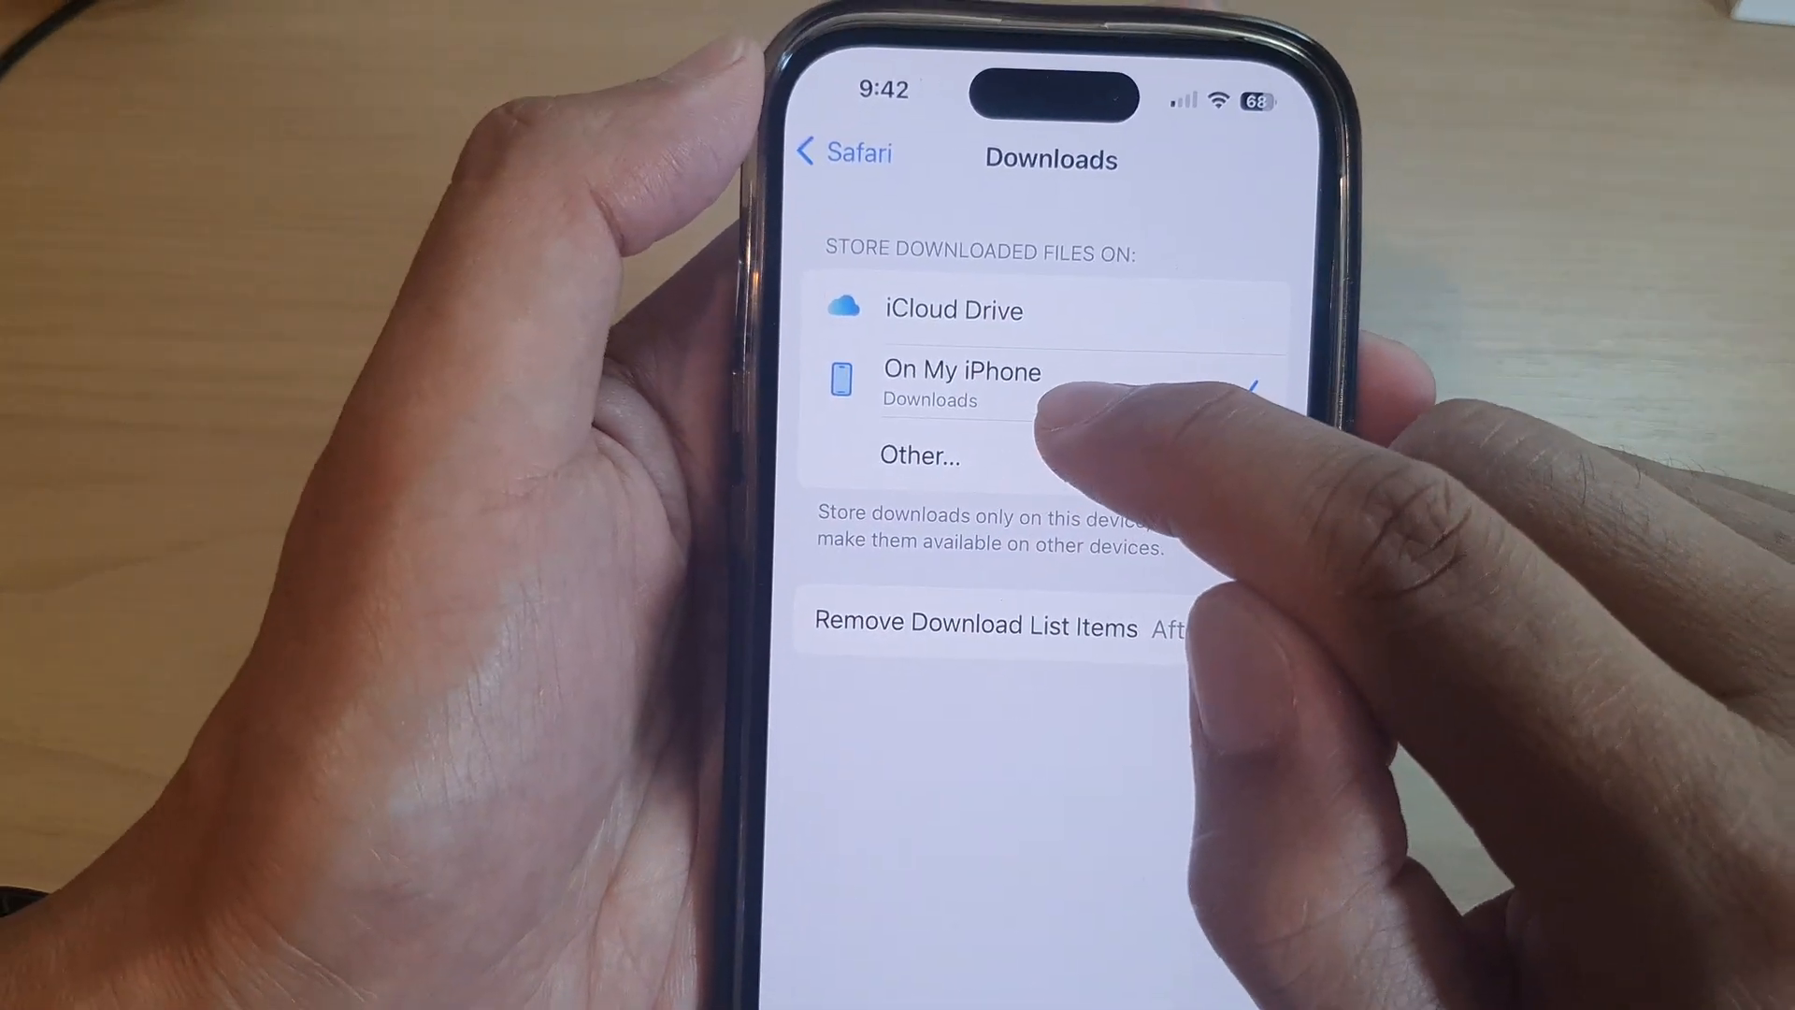
Step: Set Safari's download location to iCloud Drive > Downloads > Itjungles download via Other
{"action": "left_click", "coordinate": [954, 309]}
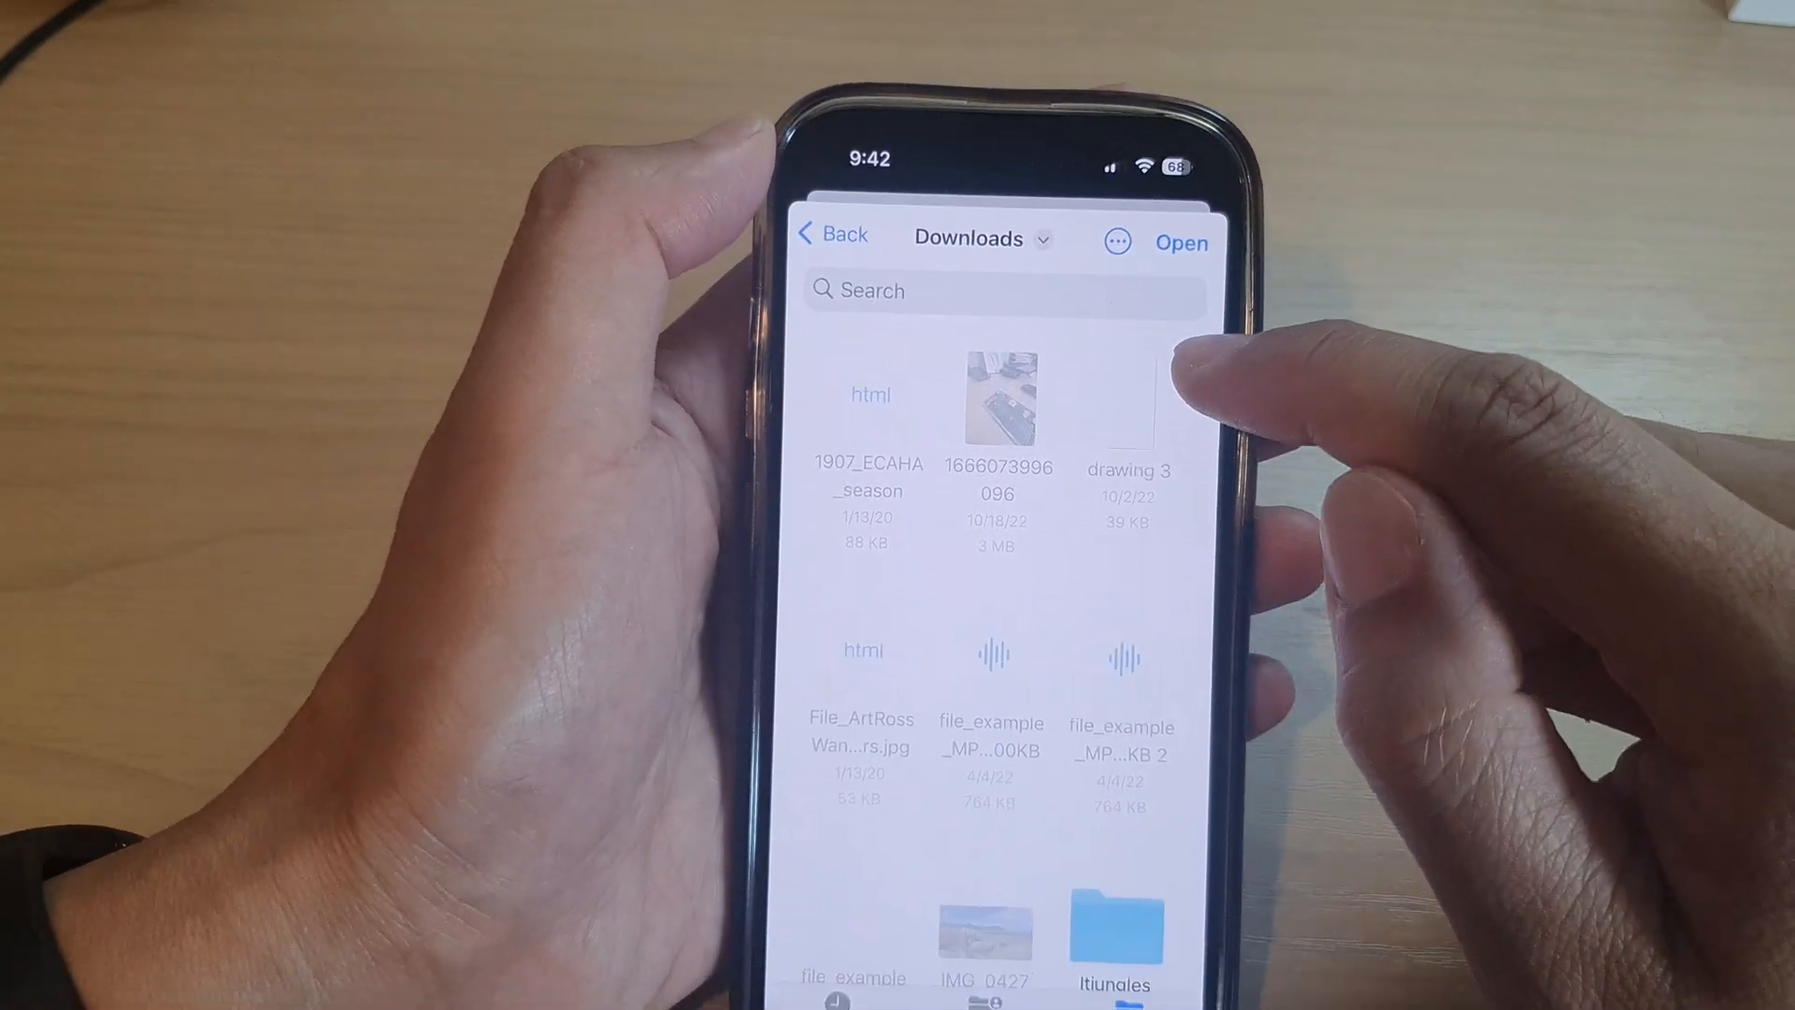
{"action": "scroll", "scroll_direction": "down", "scroll_amount": 3}
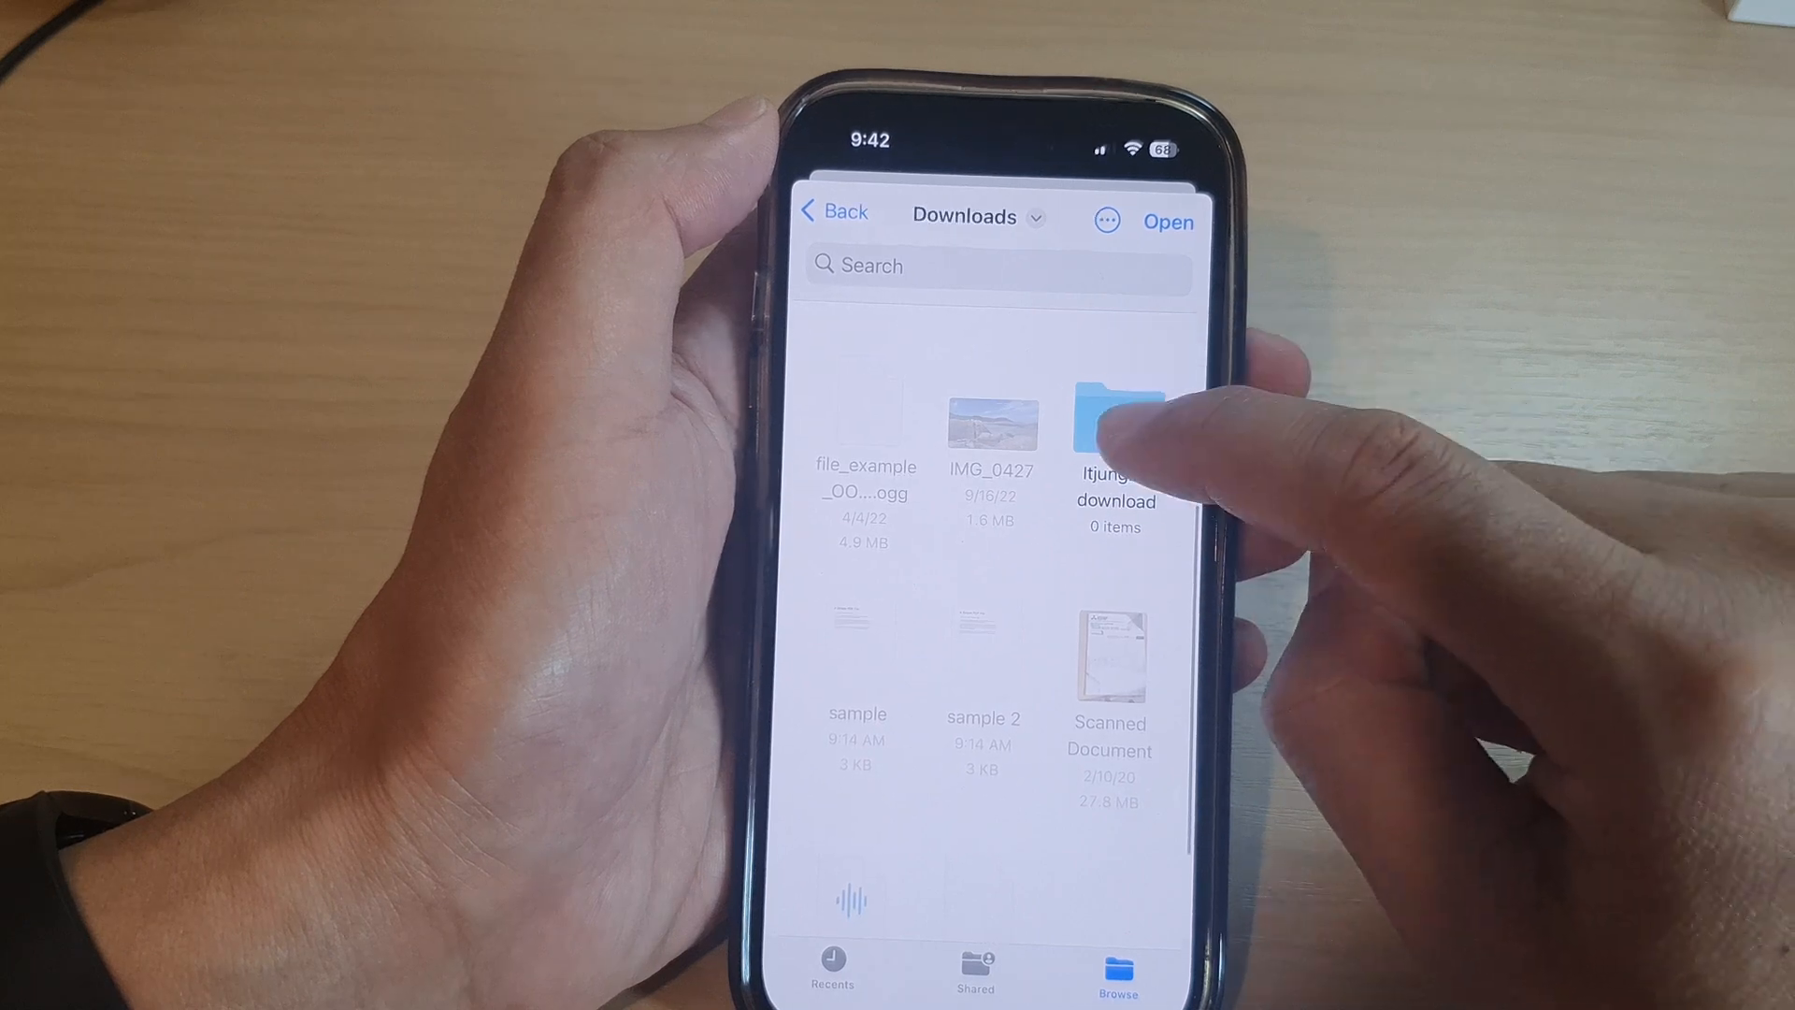
{"action": "left_click", "coordinate": [1114, 424]}
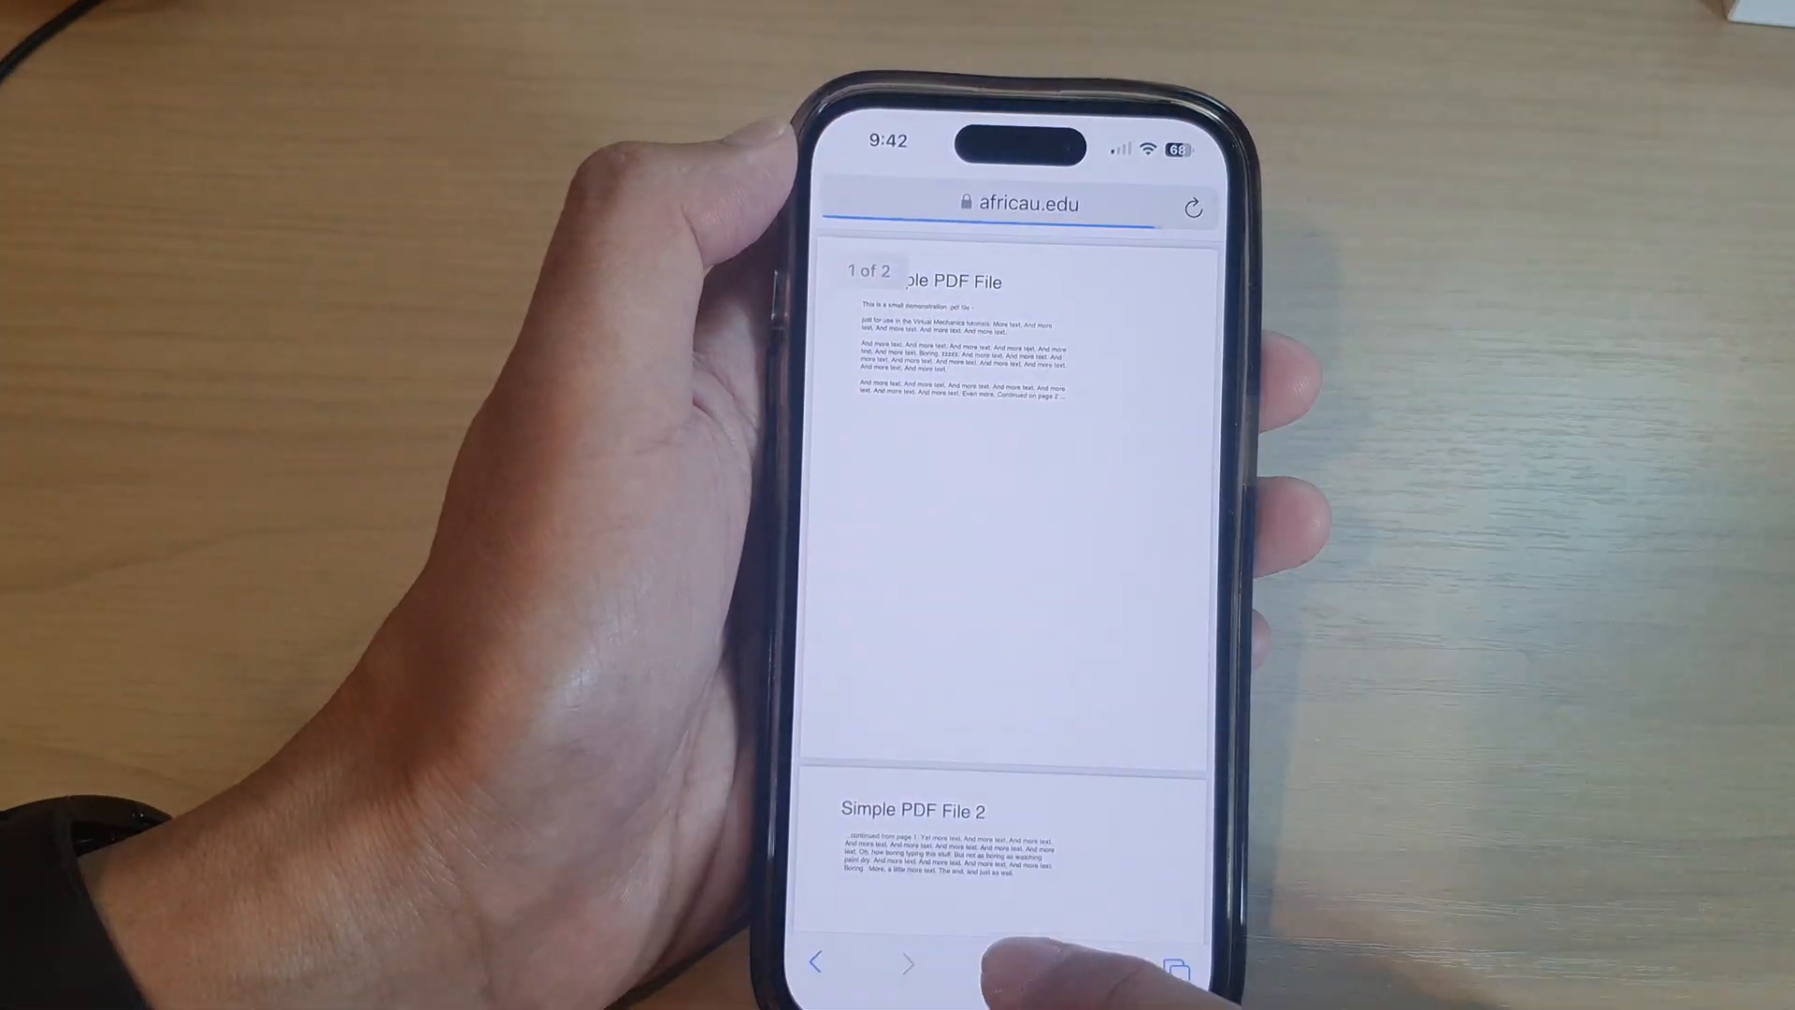
Step: Download the sample PDF again in Safari
{"action": "left_click", "coordinate": [1165, 964]}
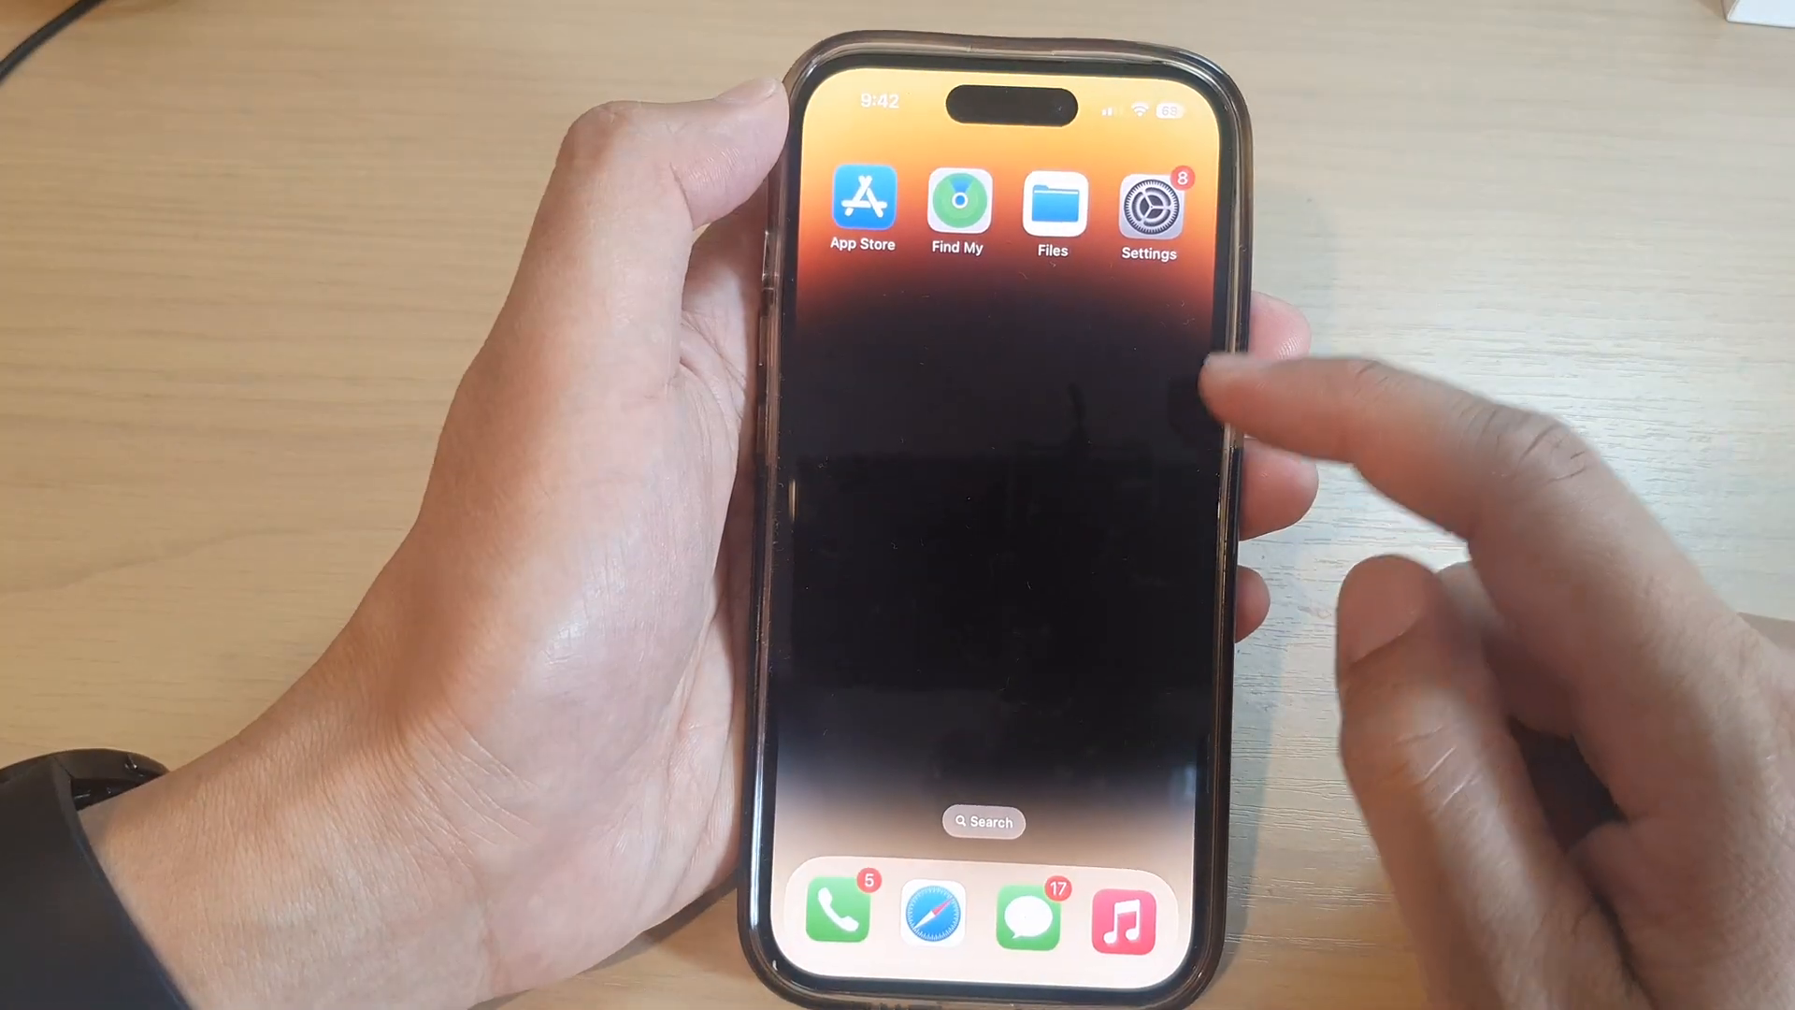
Step: Verify the sample PDF now sits in iCloud Drive > Downloads > Itjungles download, listing one item
{"action": "left_click", "coordinate": [1051, 206]}
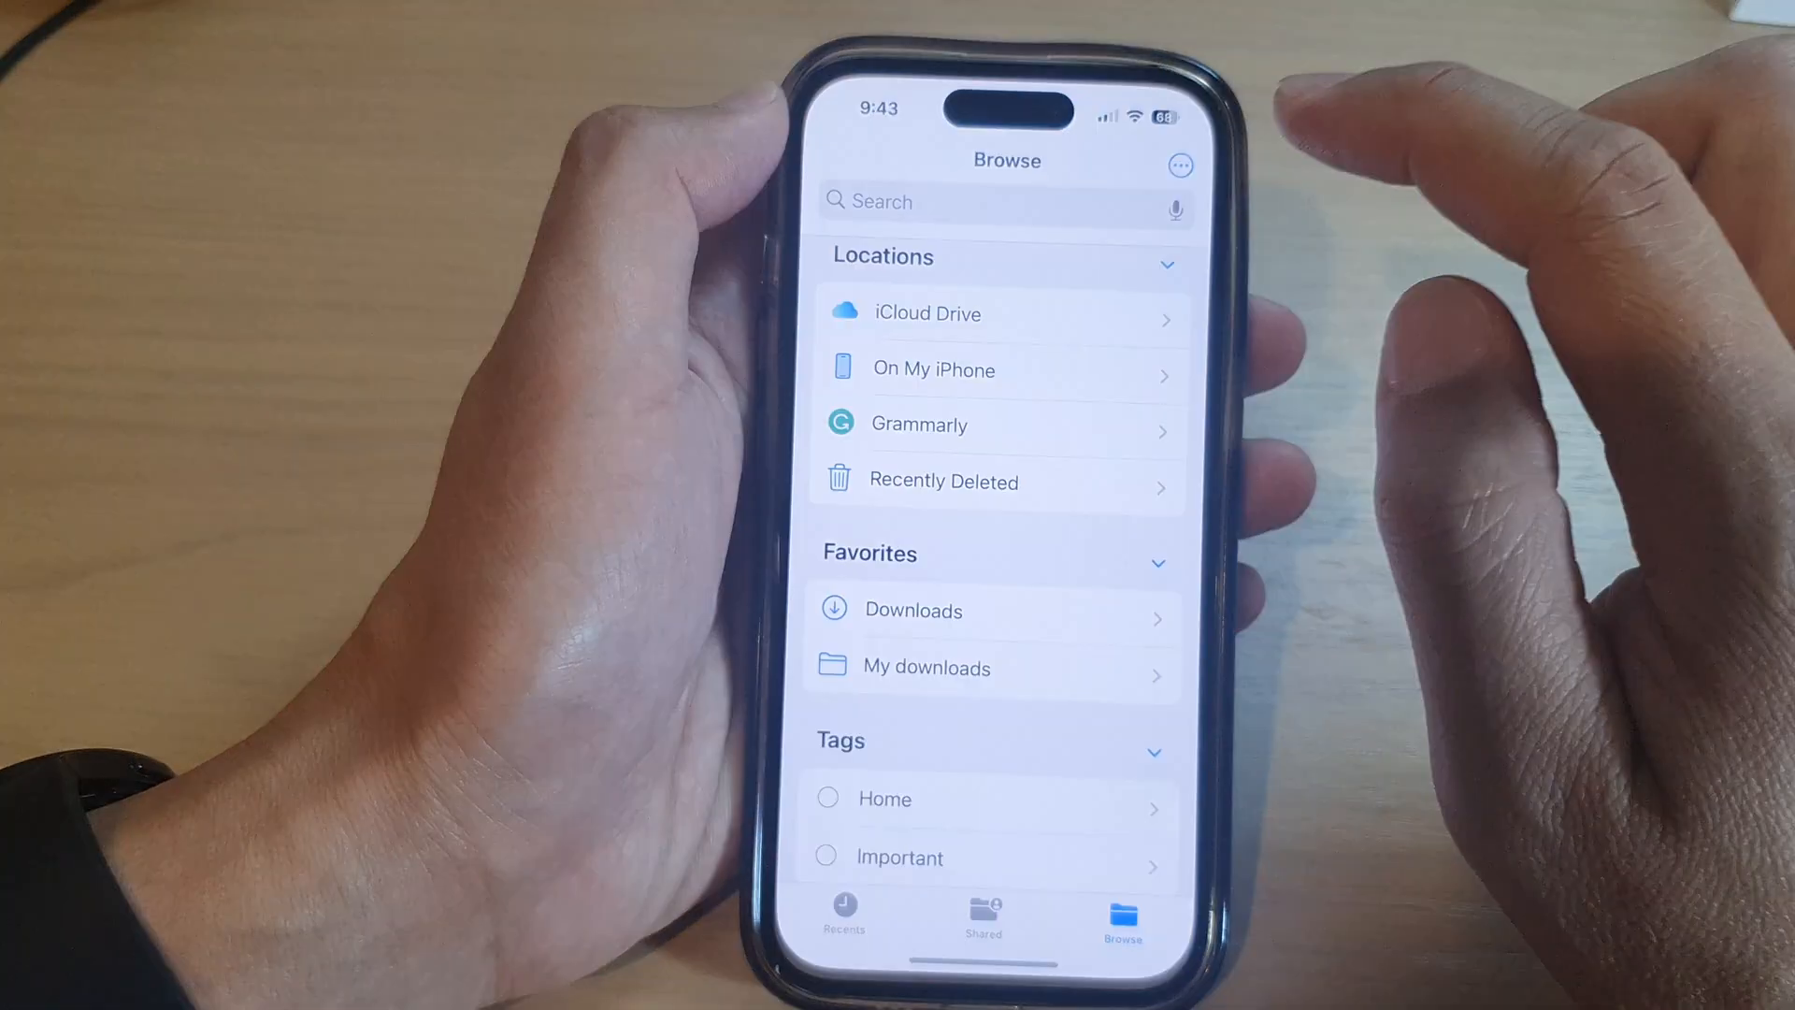
{"action": "left_click", "coordinate": [929, 312]}
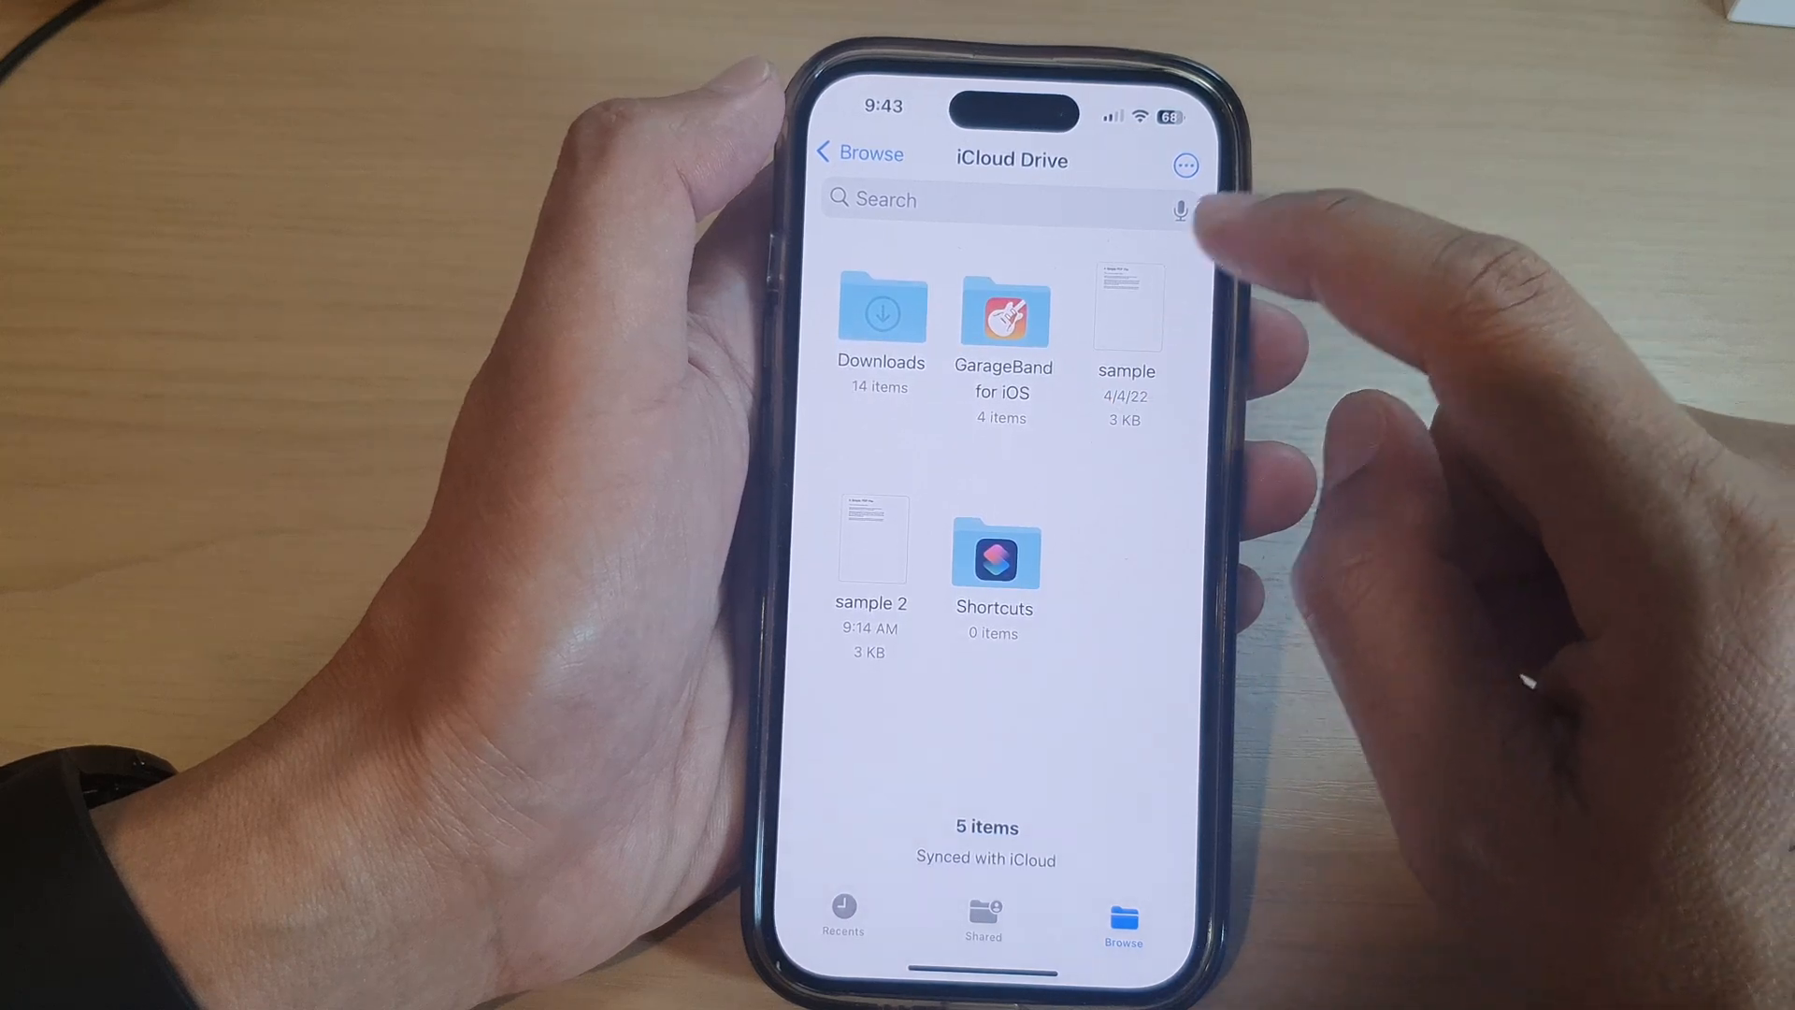
{"action": "left_click", "coordinate": [880, 313]}
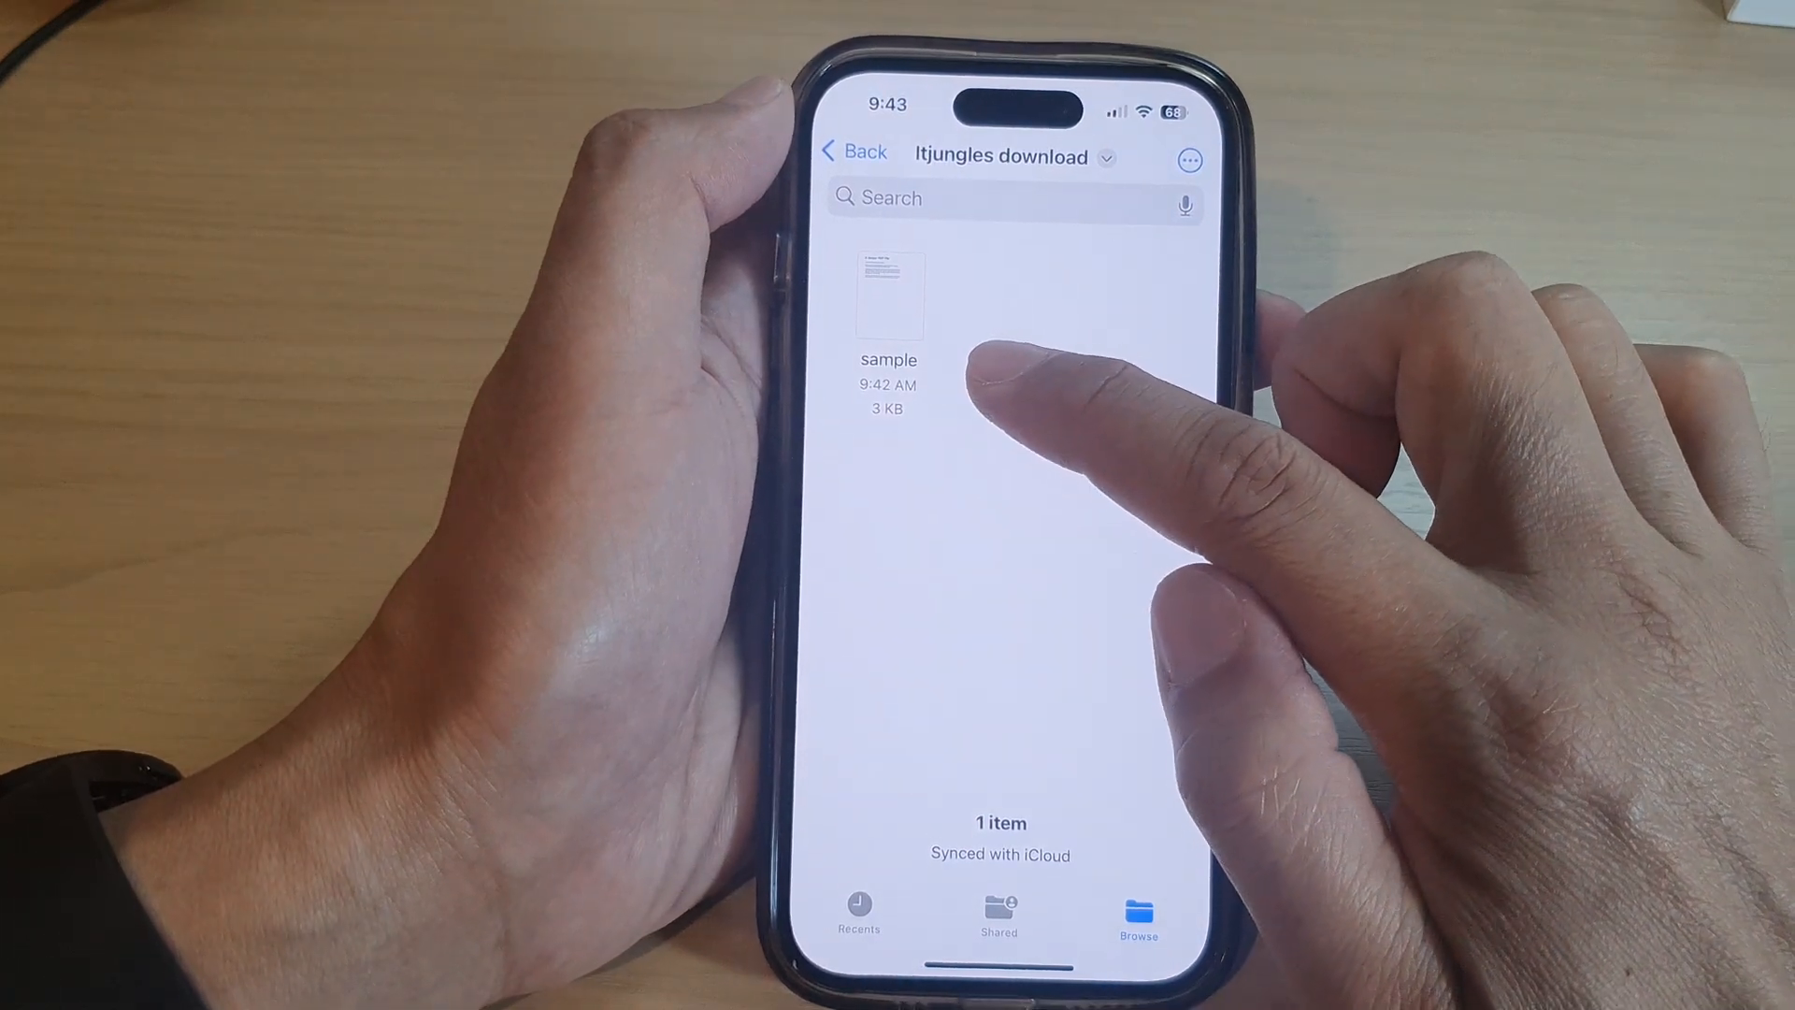
{"action": "left_click", "coordinate": [853, 150]}
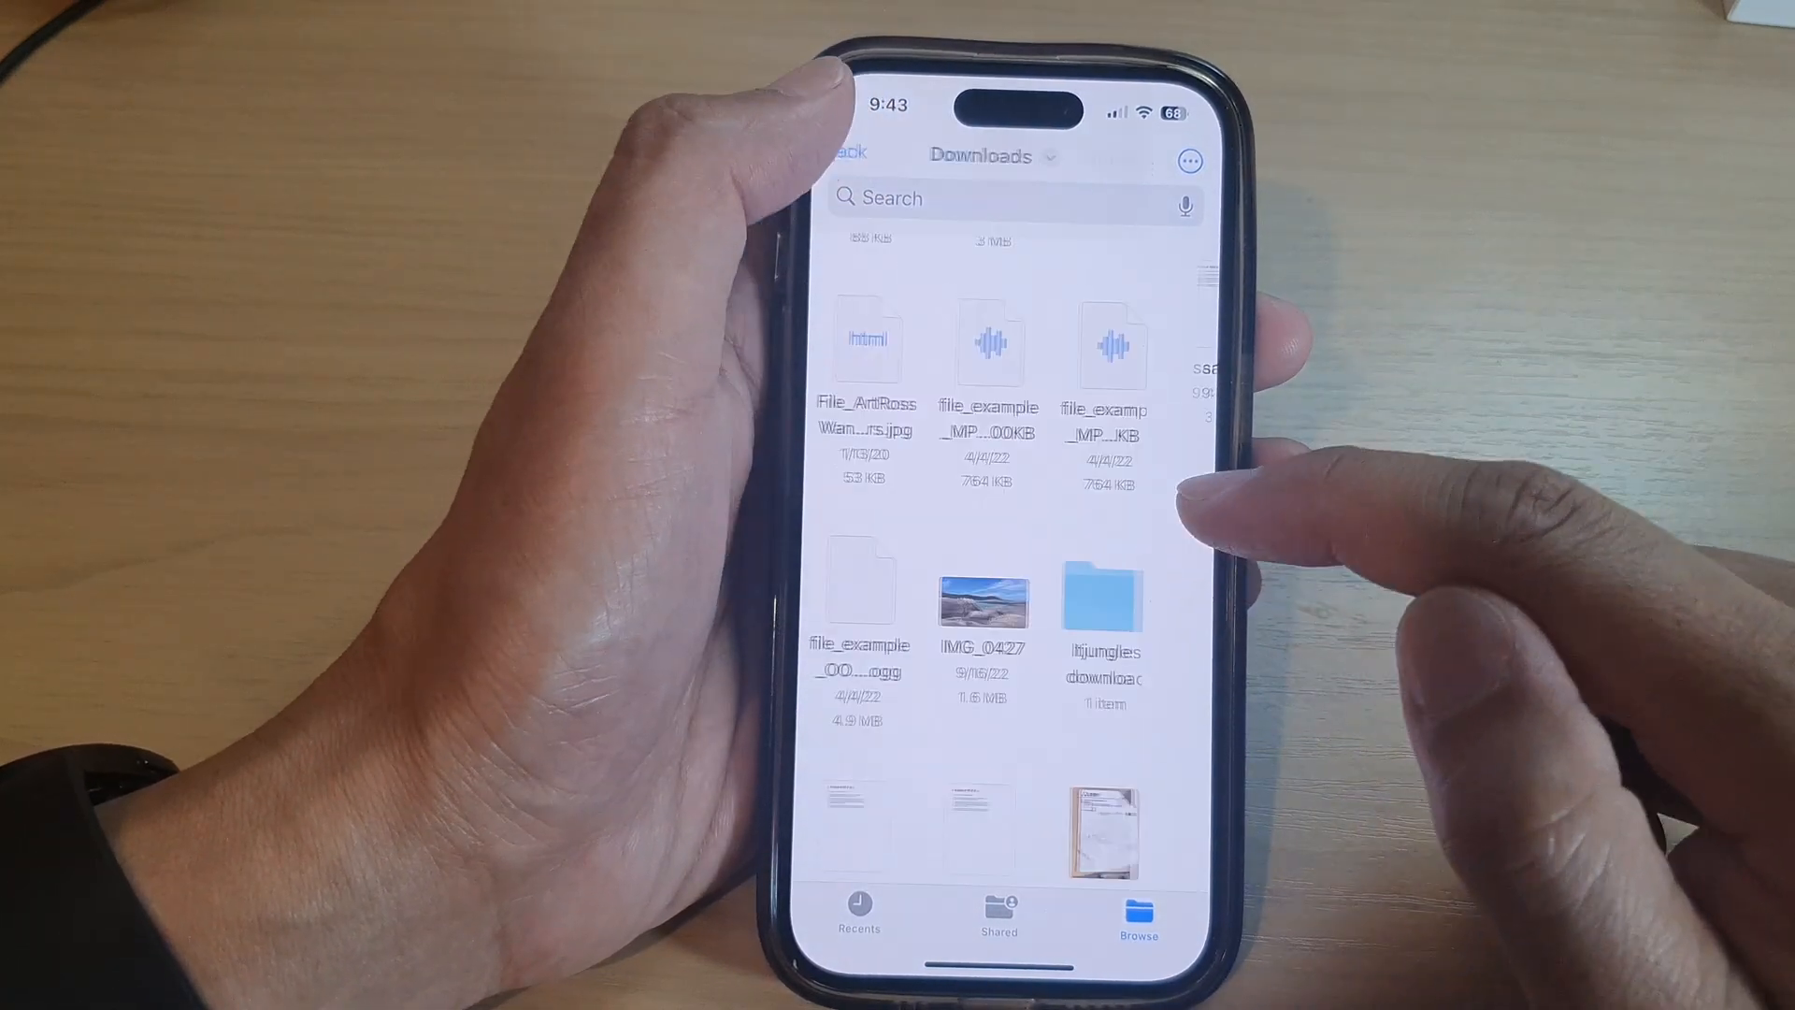